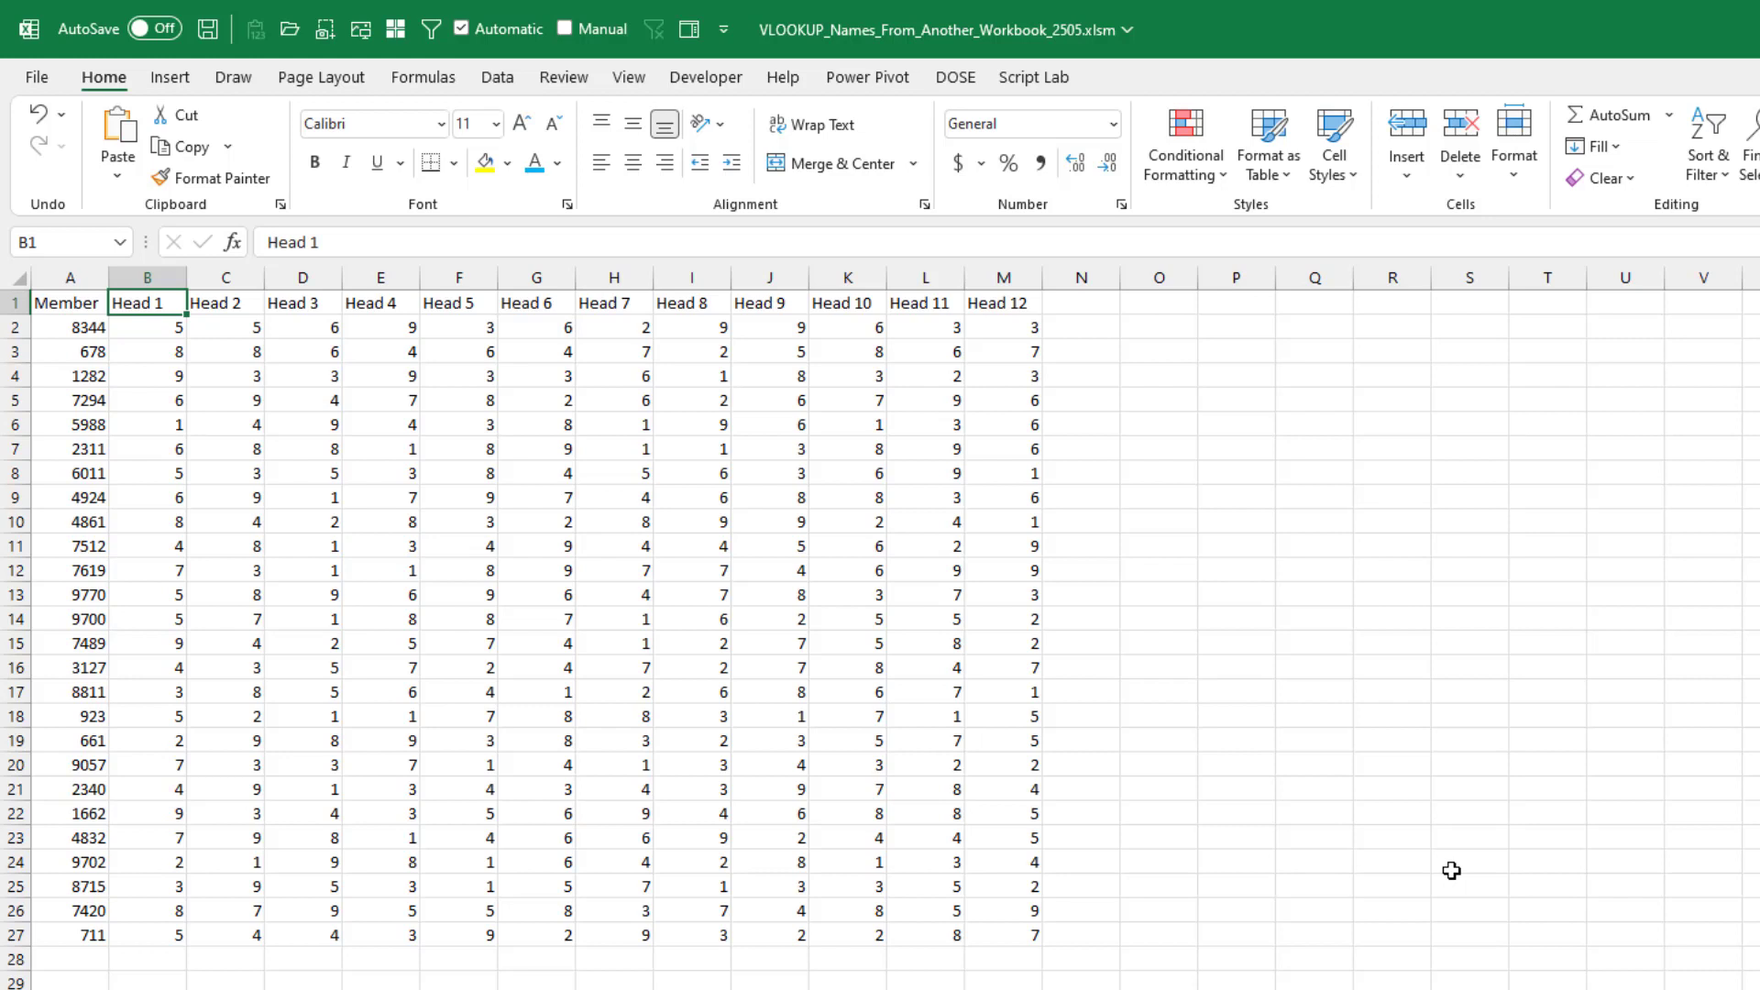
pyautogui.moveTo(123, 497)
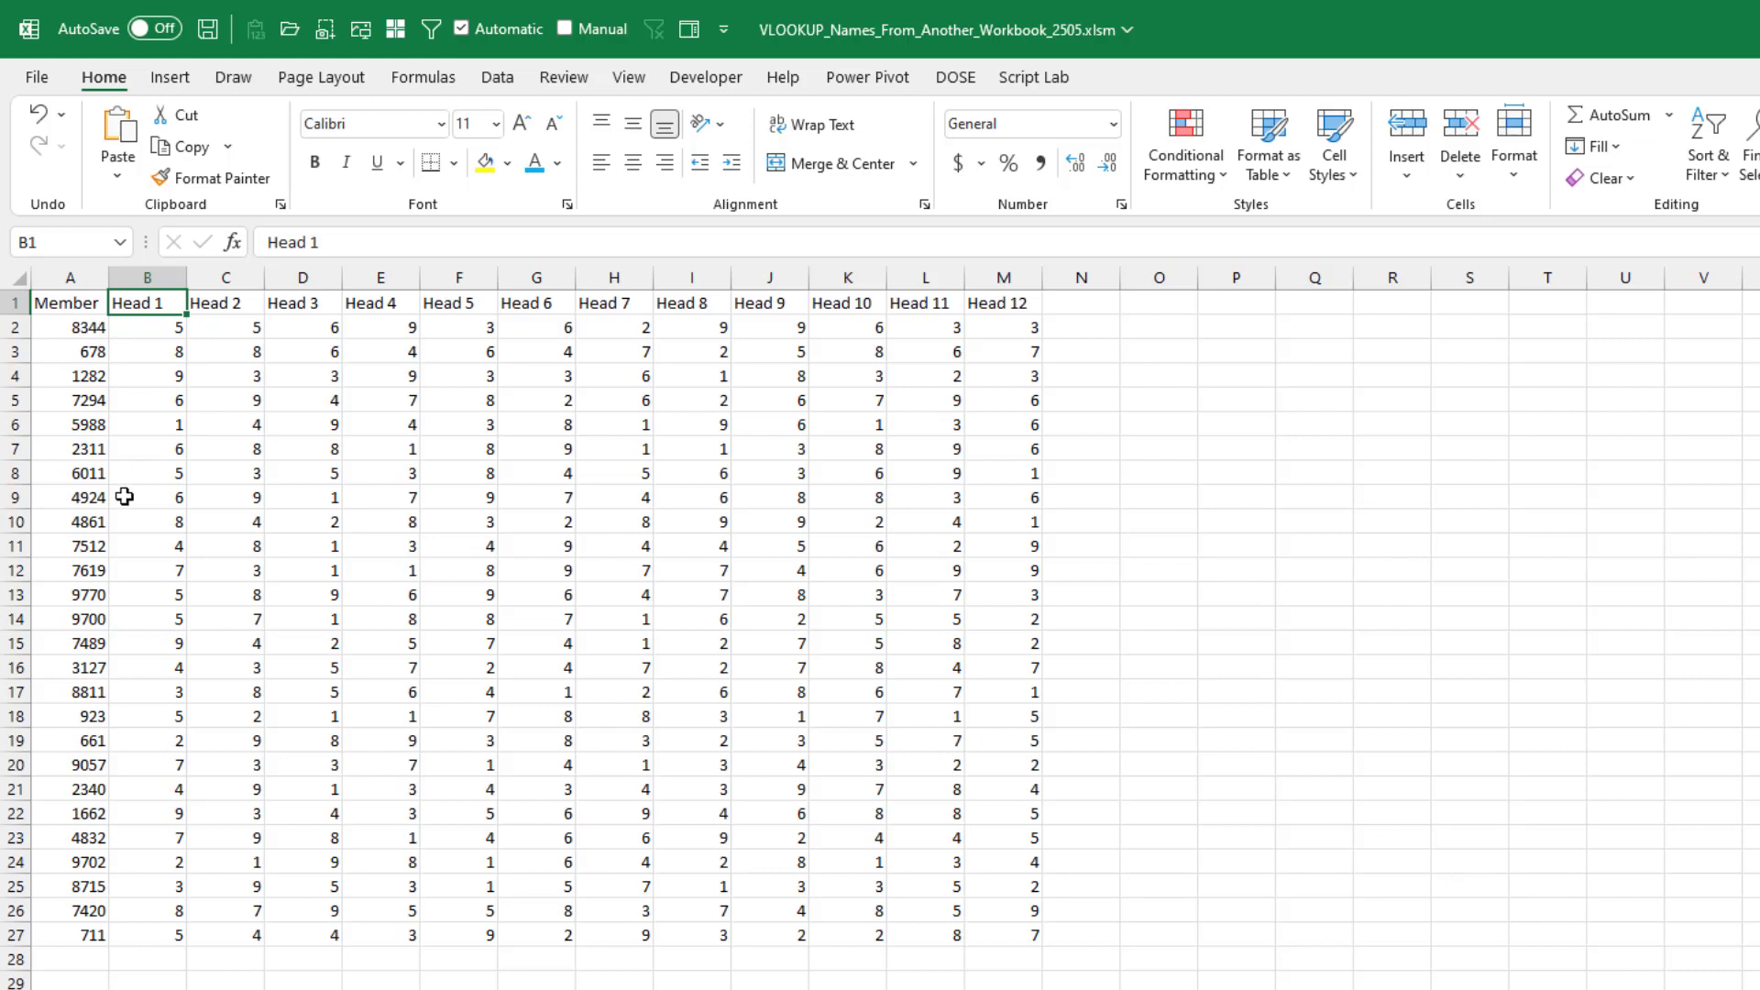
pyautogui.moveTo(977, 381)
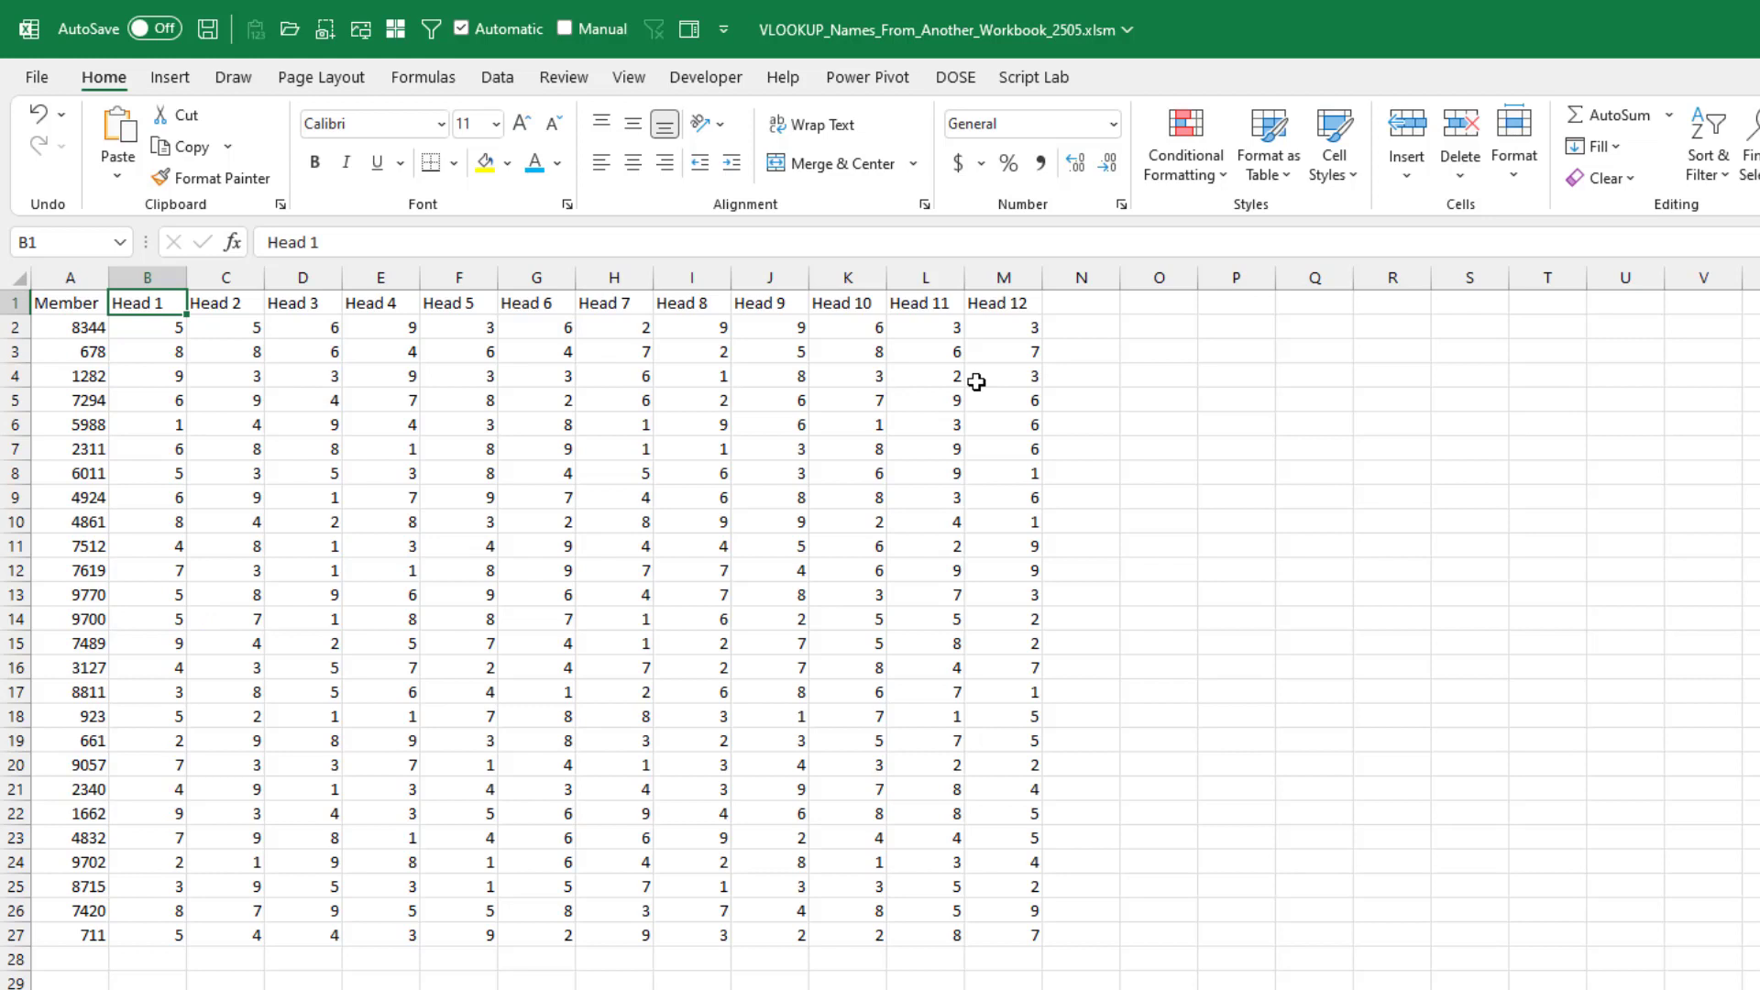
# Step: Show the View tab's window-management options above the Report sheet
pyautogui.click(629, 77)
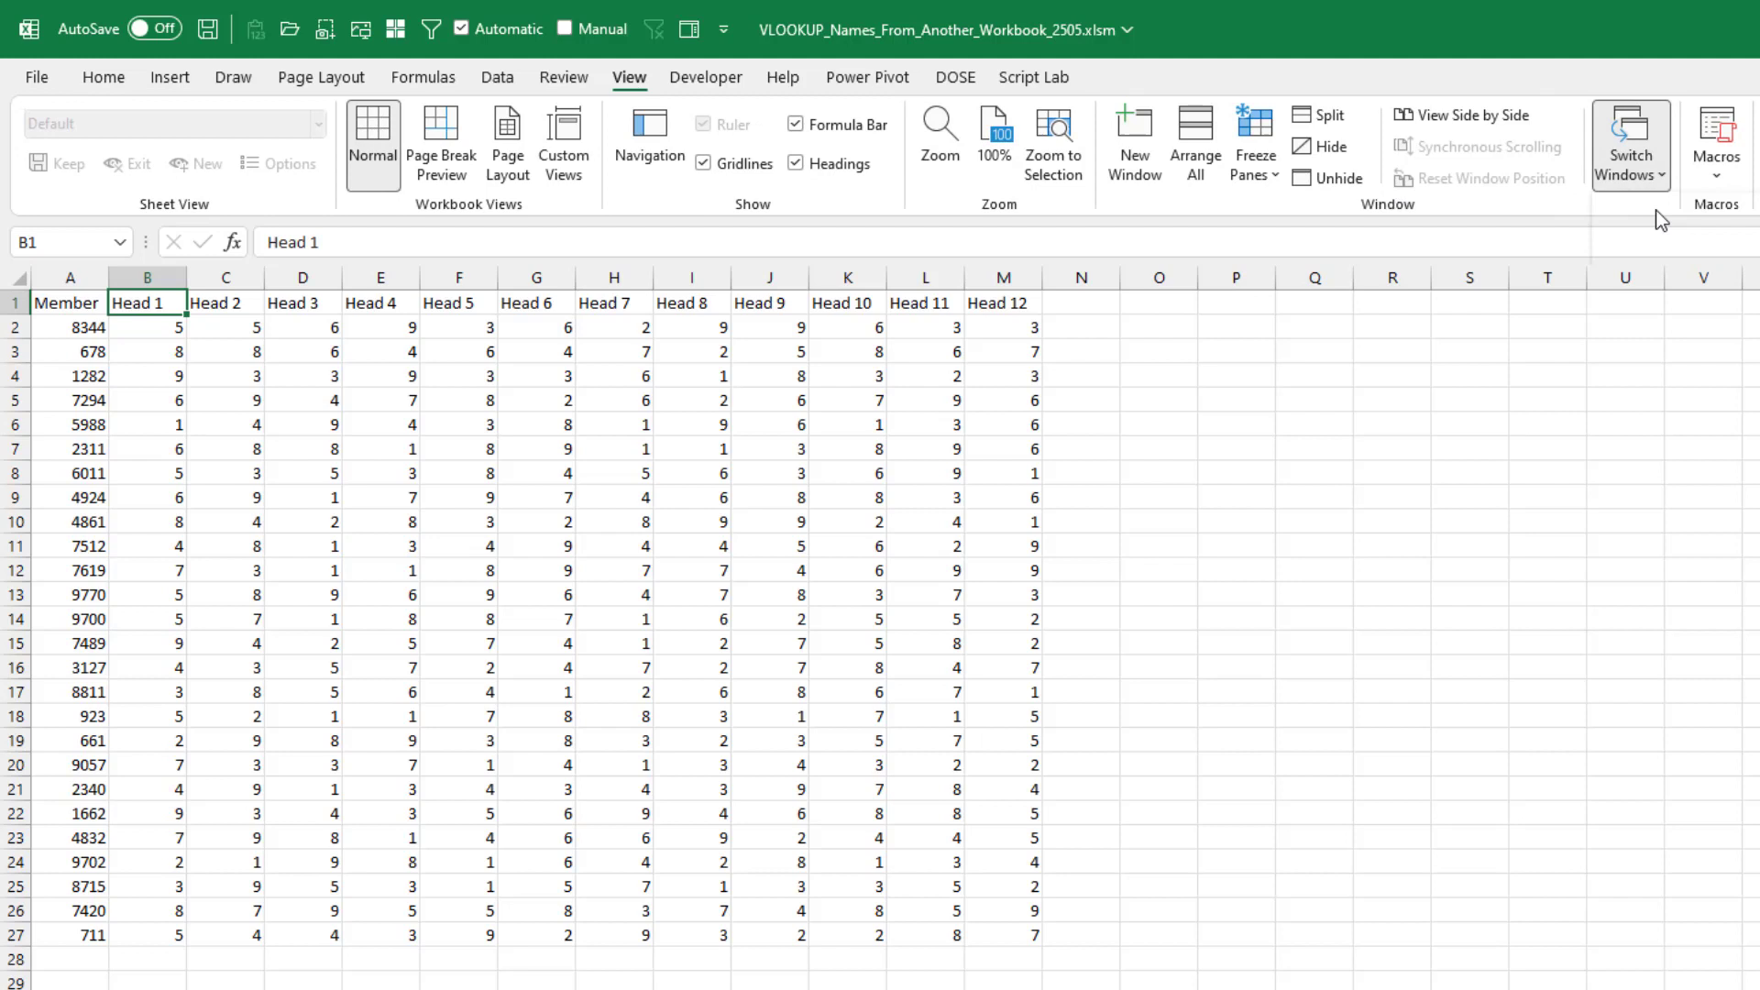
# Step: Switch to the LastWeeksReport.xlsm workbook window
pyautogui.click(1631, 147)
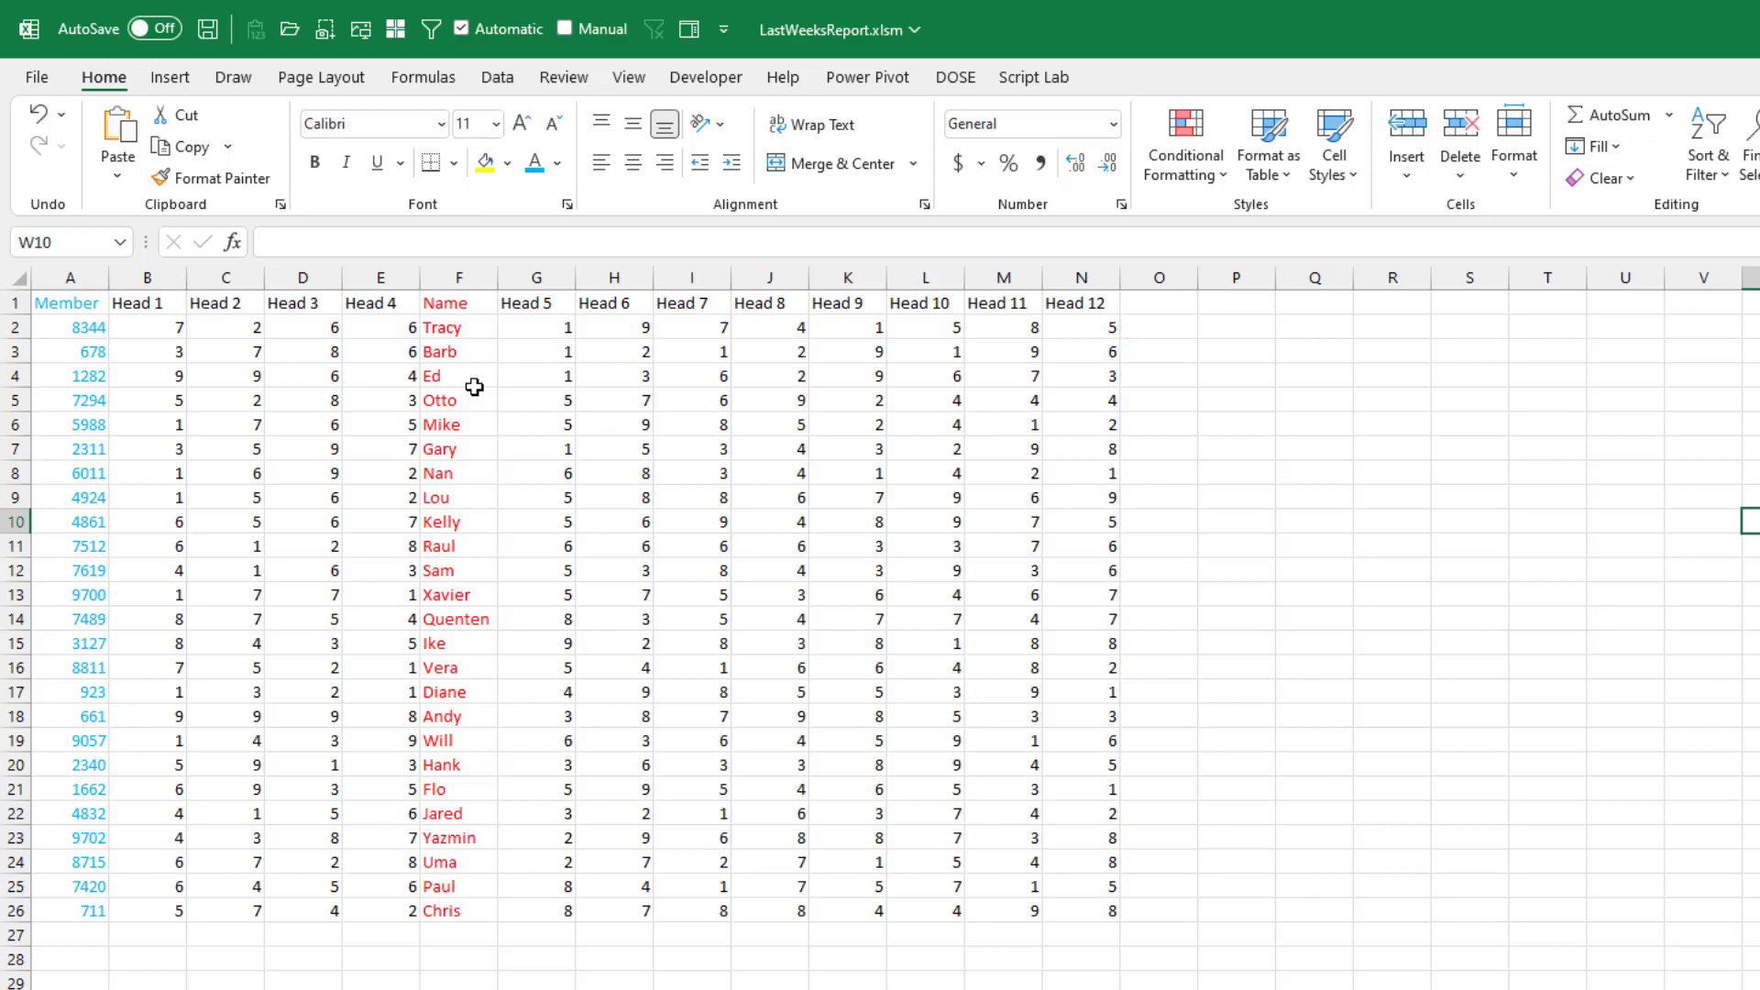
pyautogui.moveTo(531, 415)
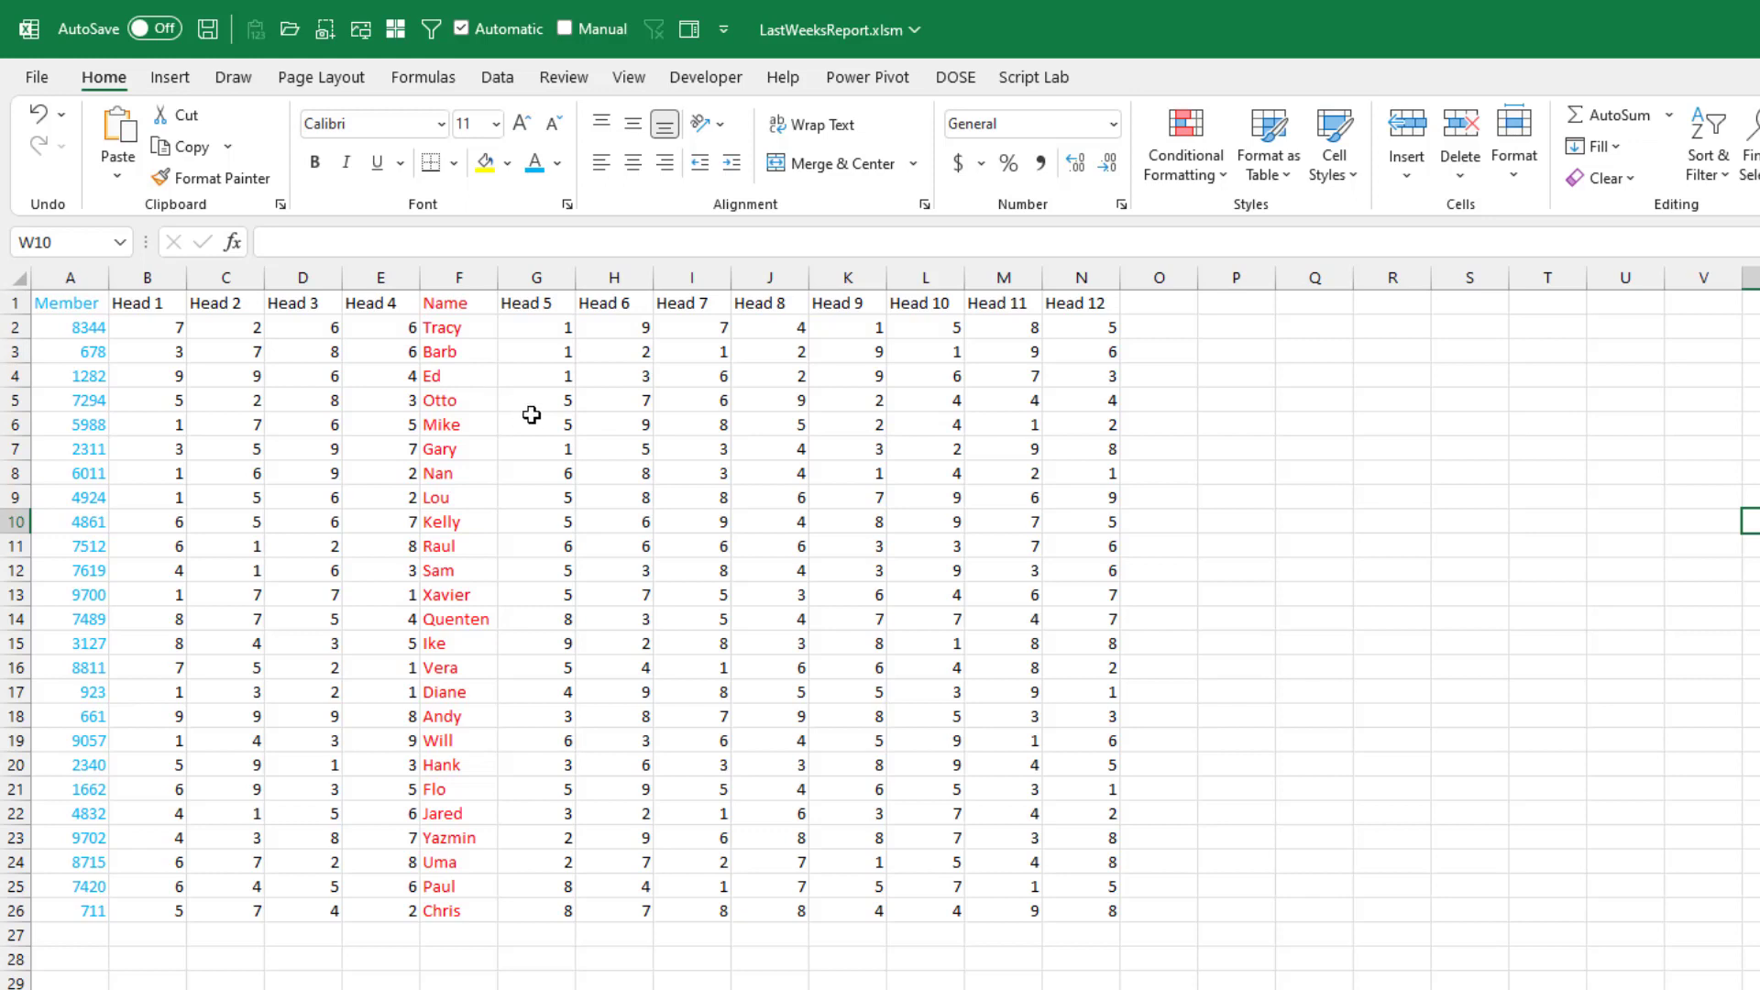
pyautogui.moveTo(663, 163)
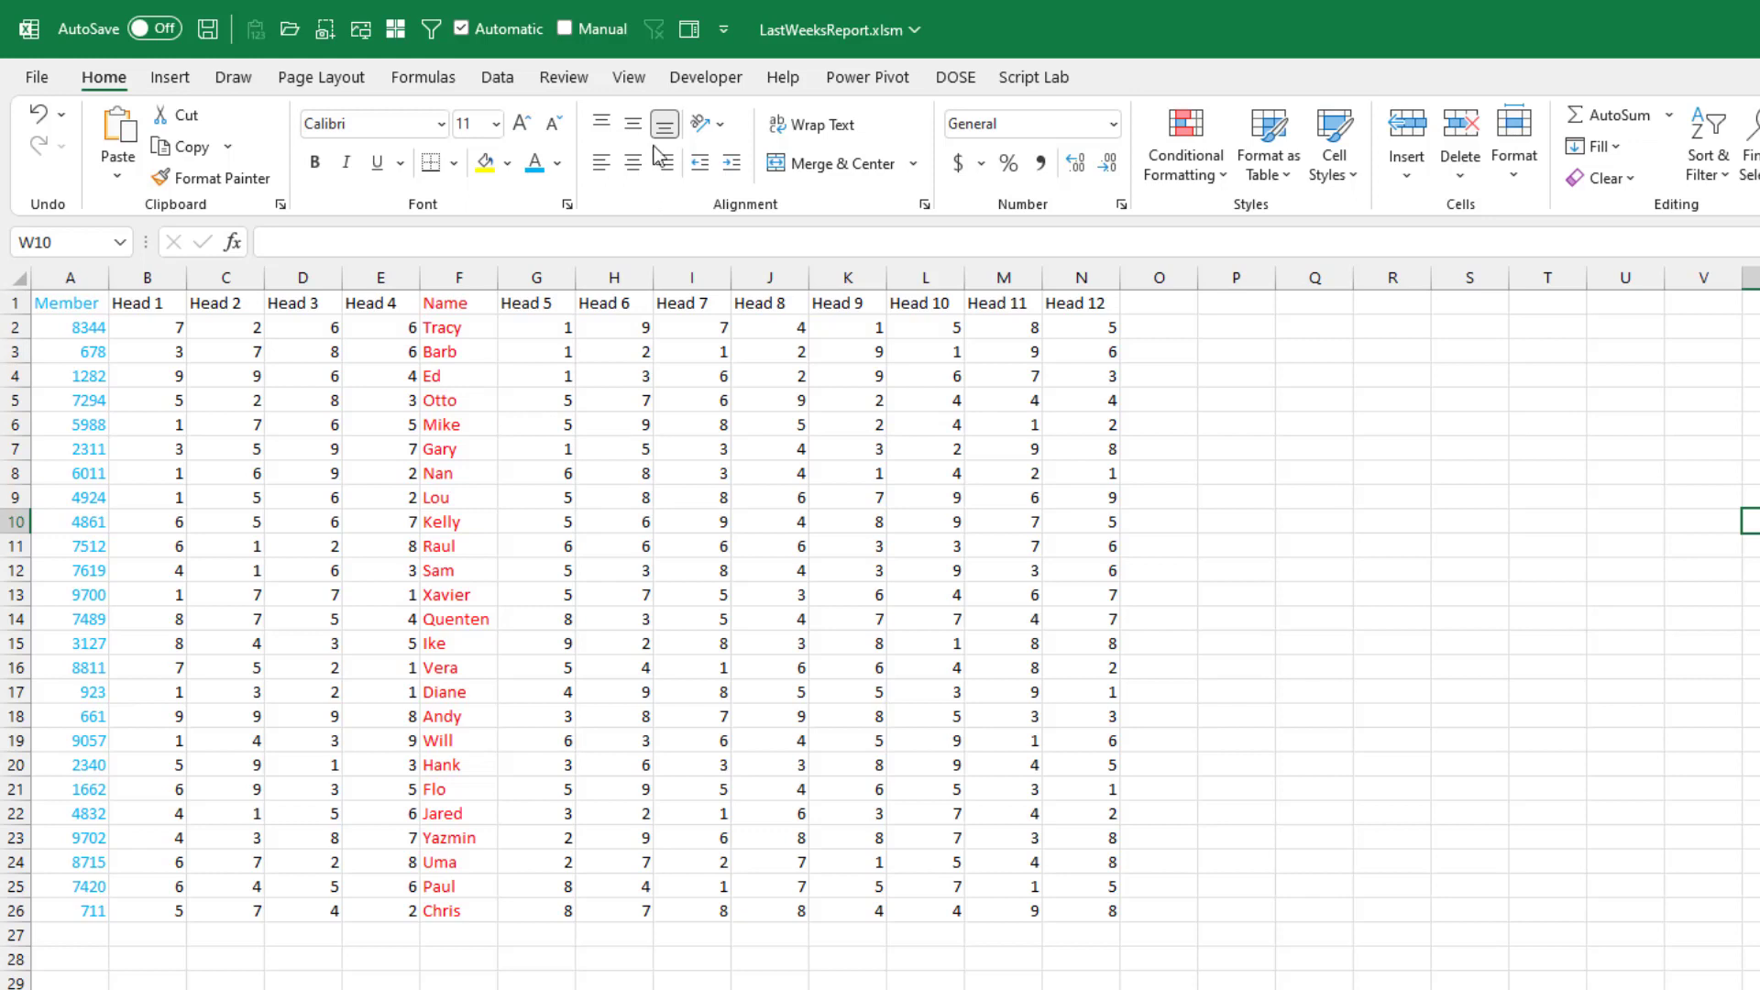
# Step: Arrange all open workbook windows horizontally, stacked one above the other
pyautogui.click(628, 77)
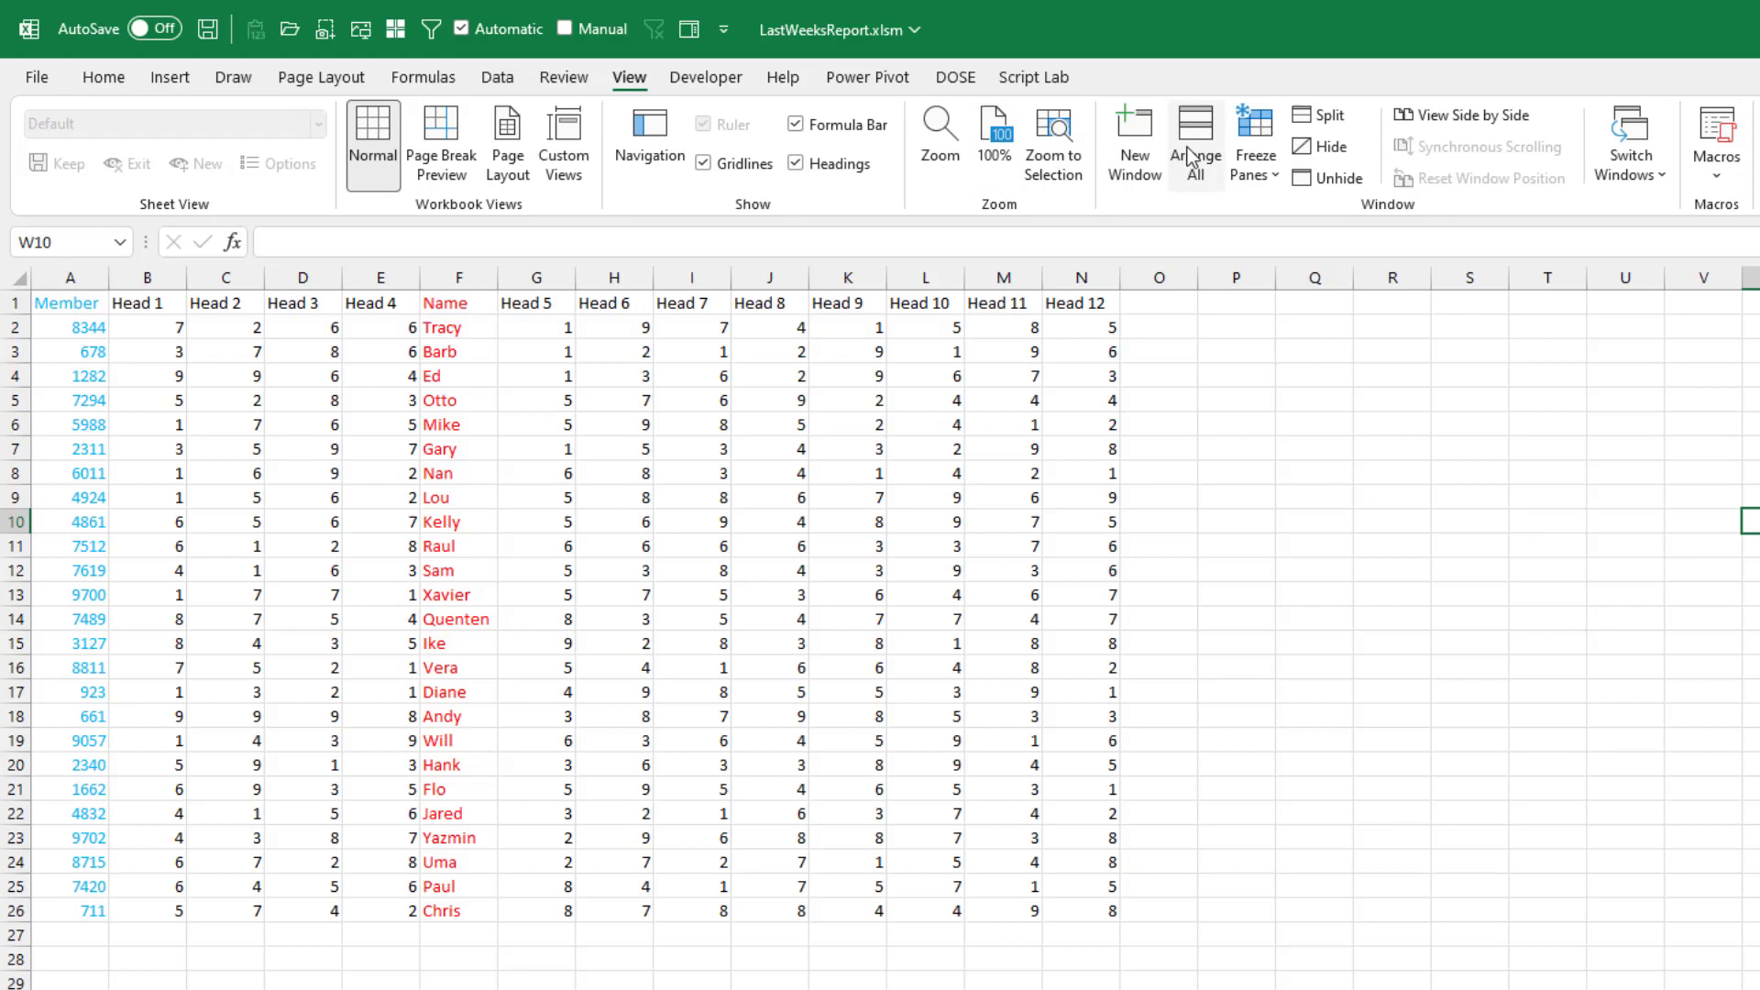
pyautogui.click(1196, 138)
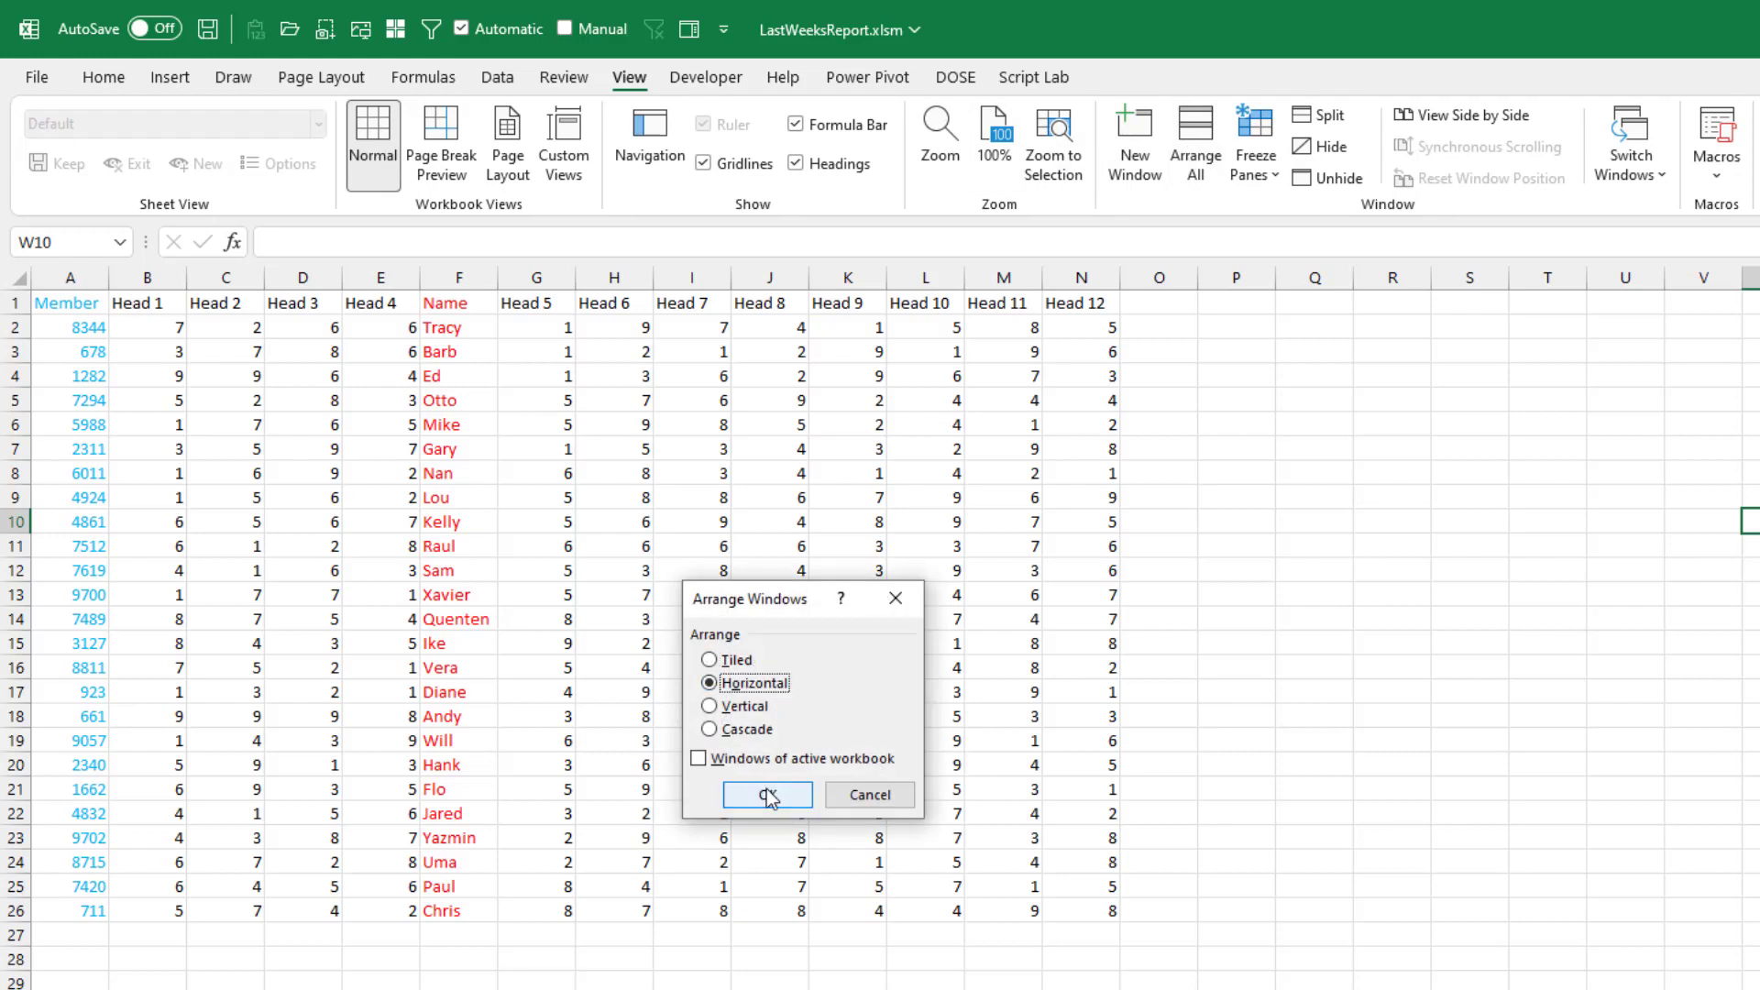
pyautogui.click(767, 795)
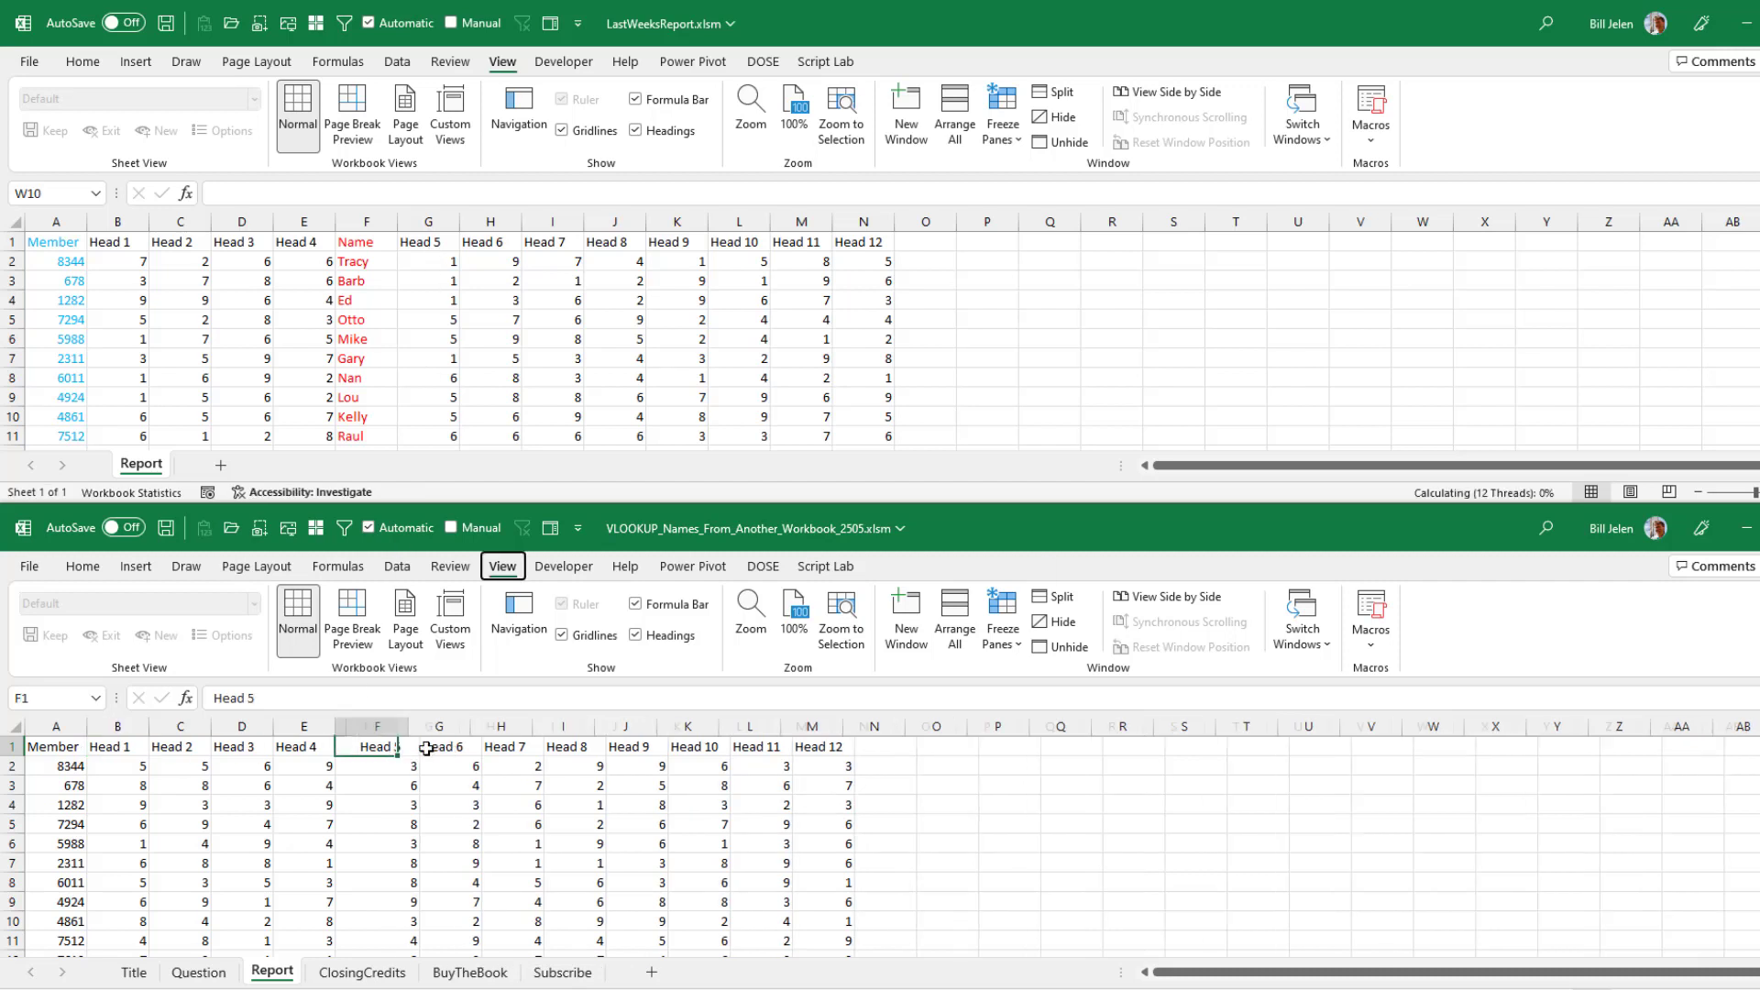
# Step: Head column F 'Name' and start =VLOOKUP(A2, in F2
pyautogui.write('Name')
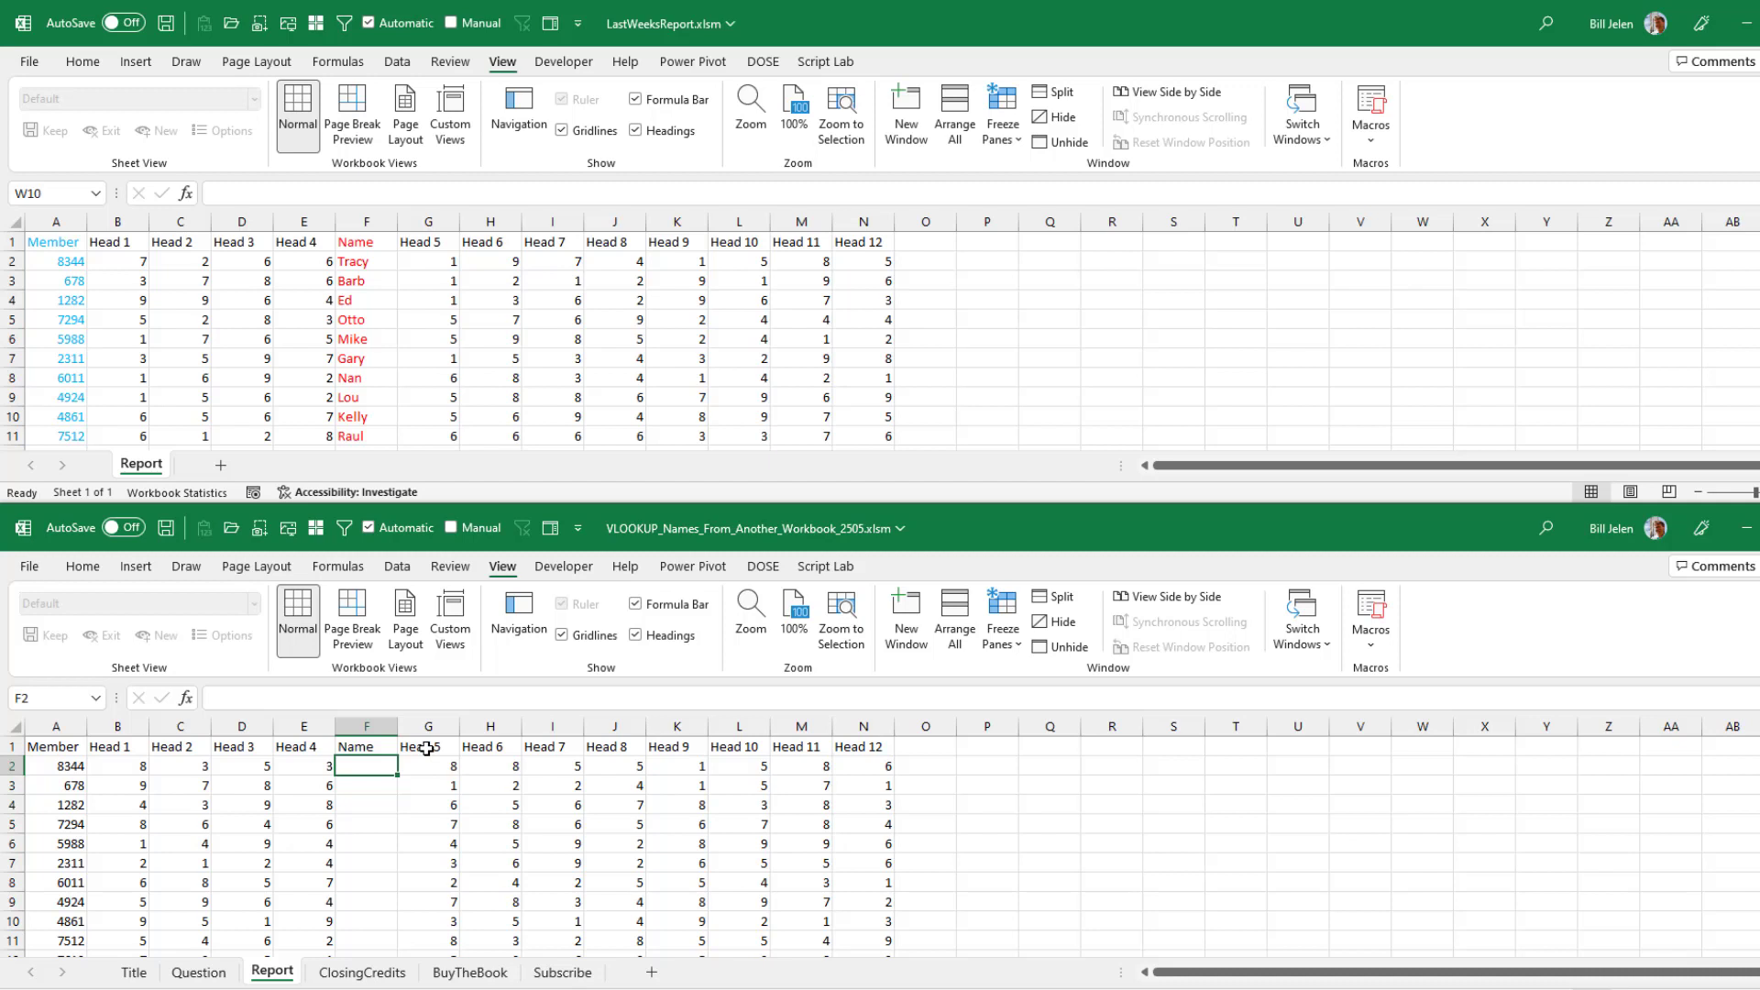
pyautogui.write('=v')
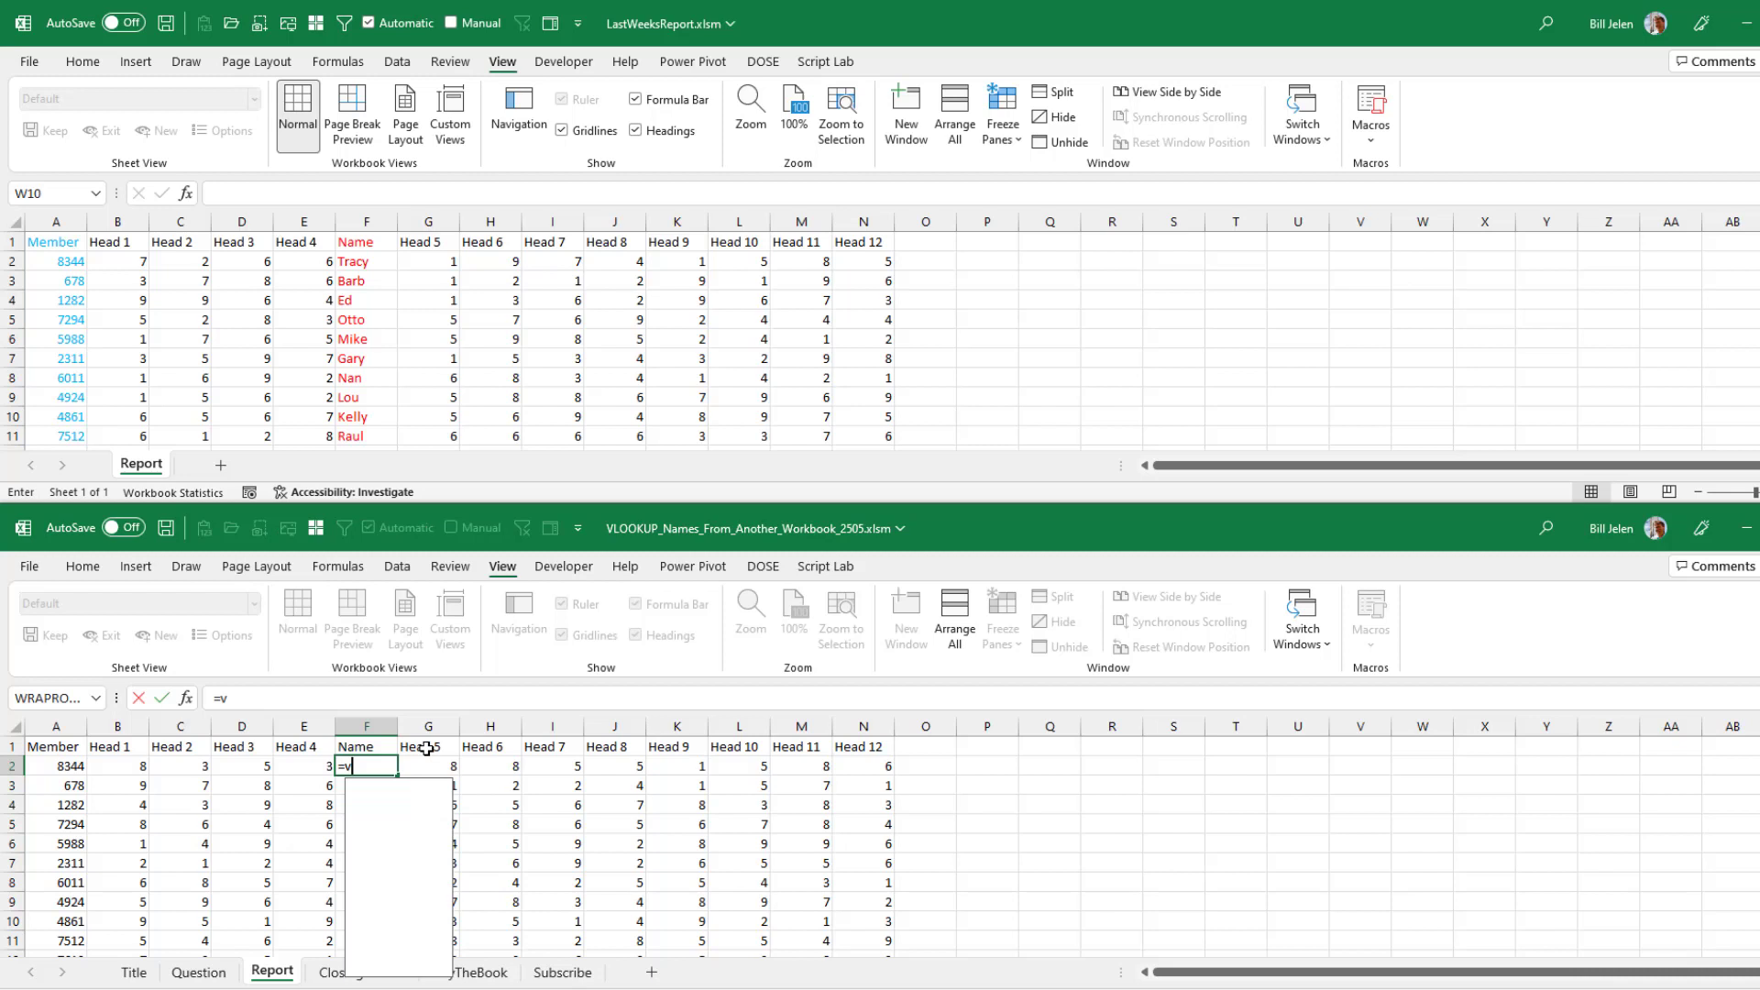
pyautogui.write('LOOKUP(')
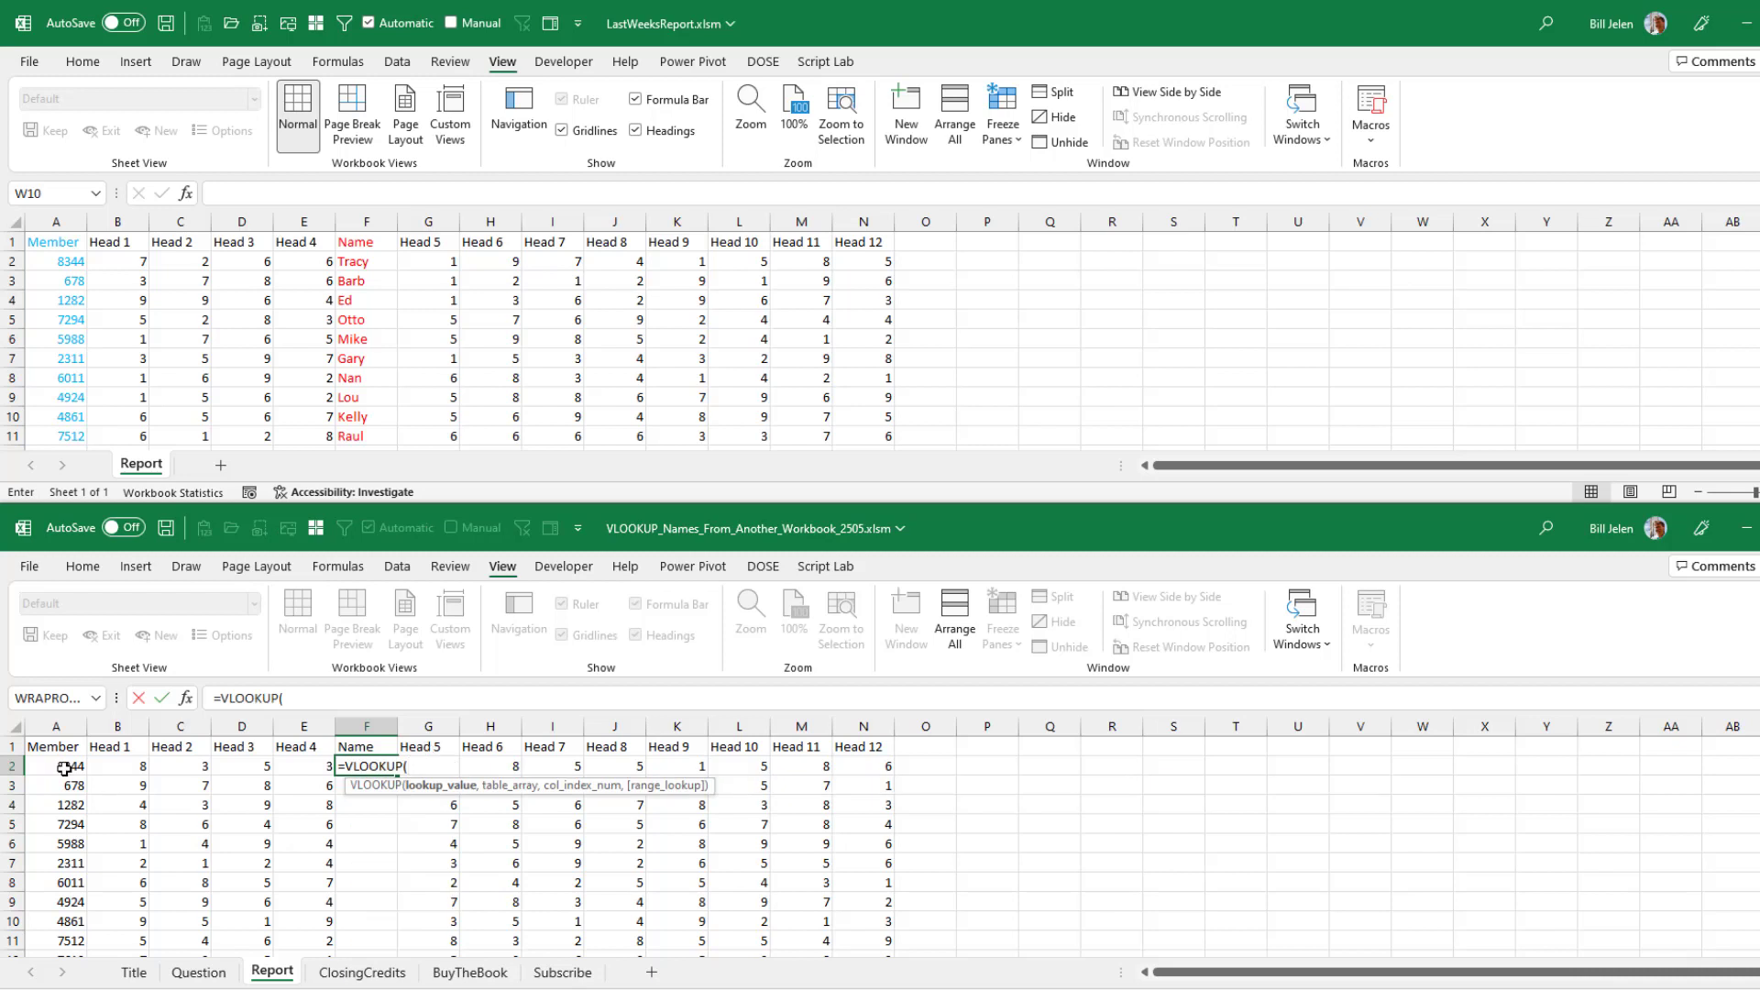
pyautogui.click(52, 261)
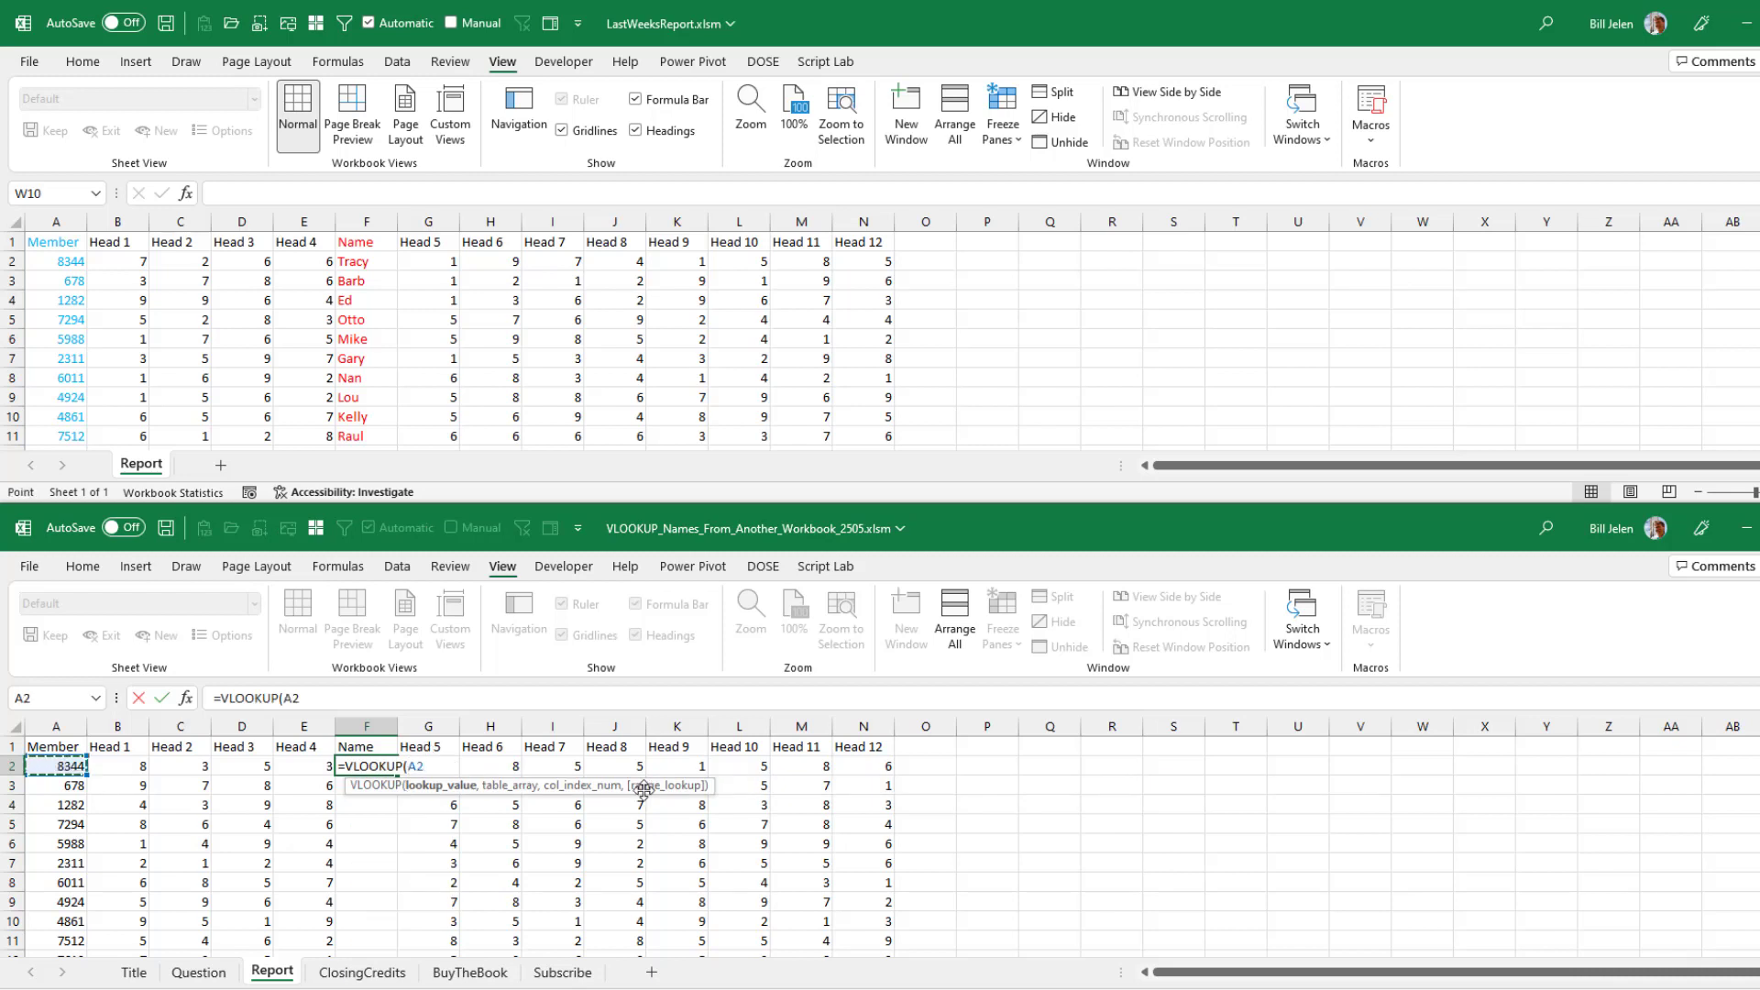
pyautogui.write(',')
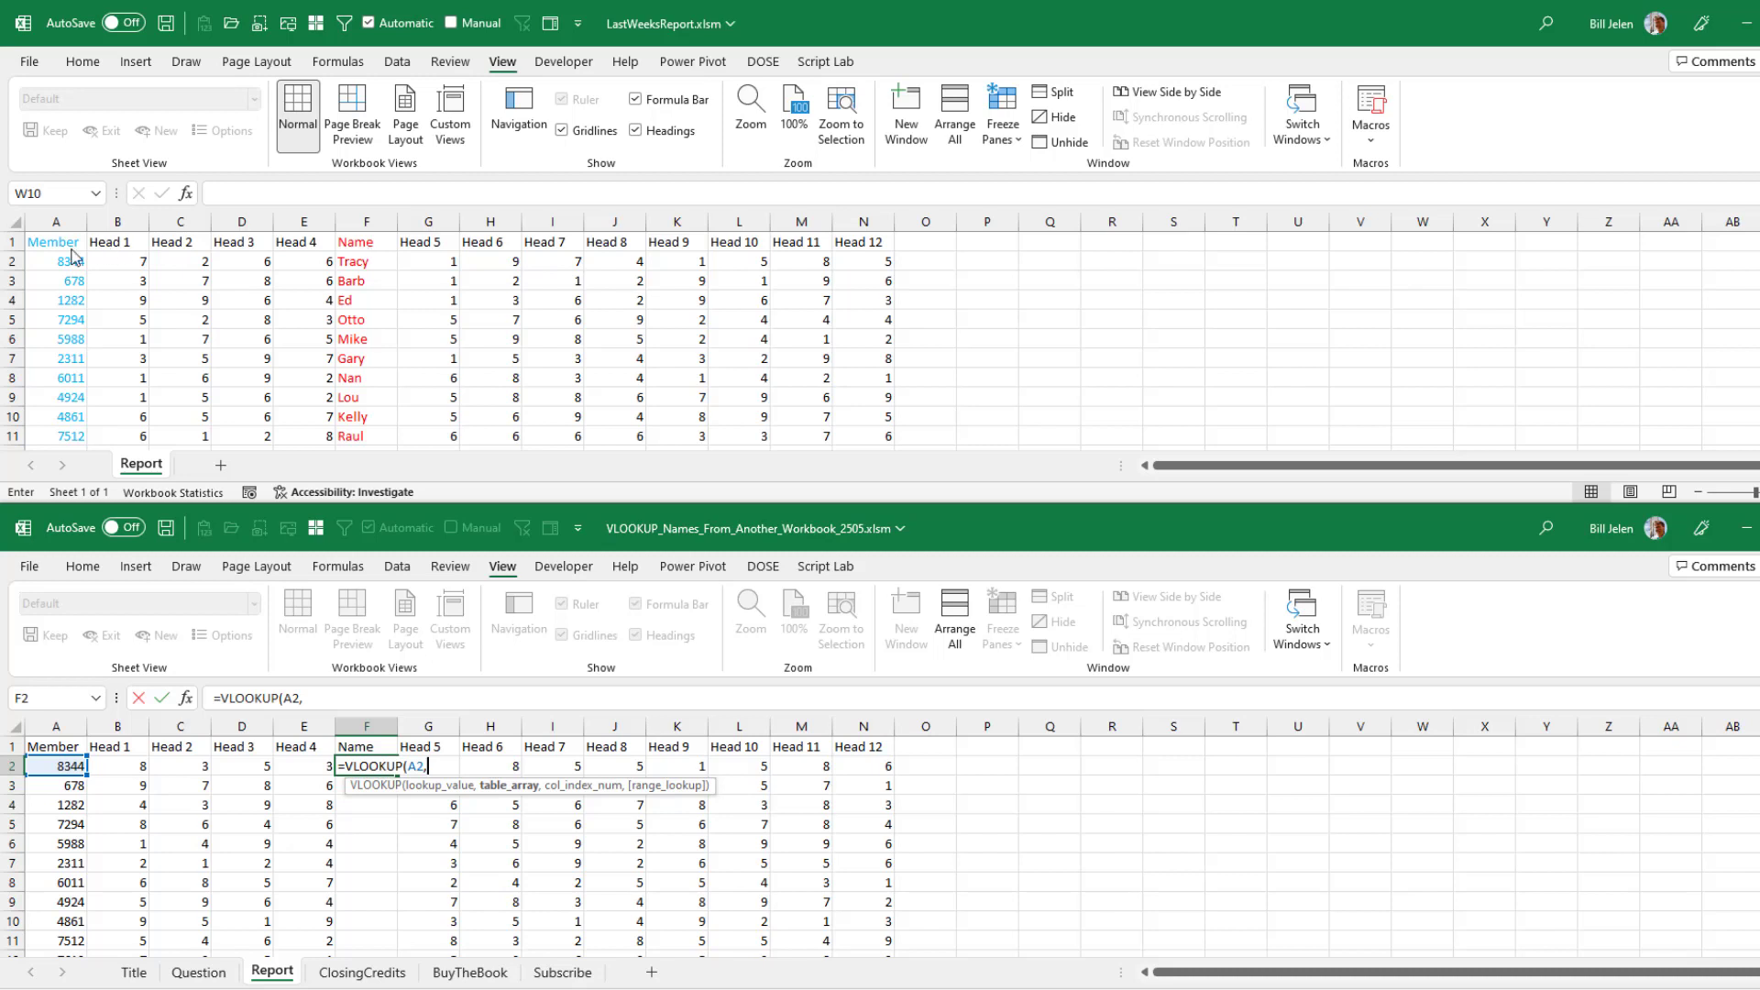
# Step: Add LastWeeksReport's Report!$A$2:$F$26 as table, column 6, FALSE for exact match
pyautogui.click(55, 262)
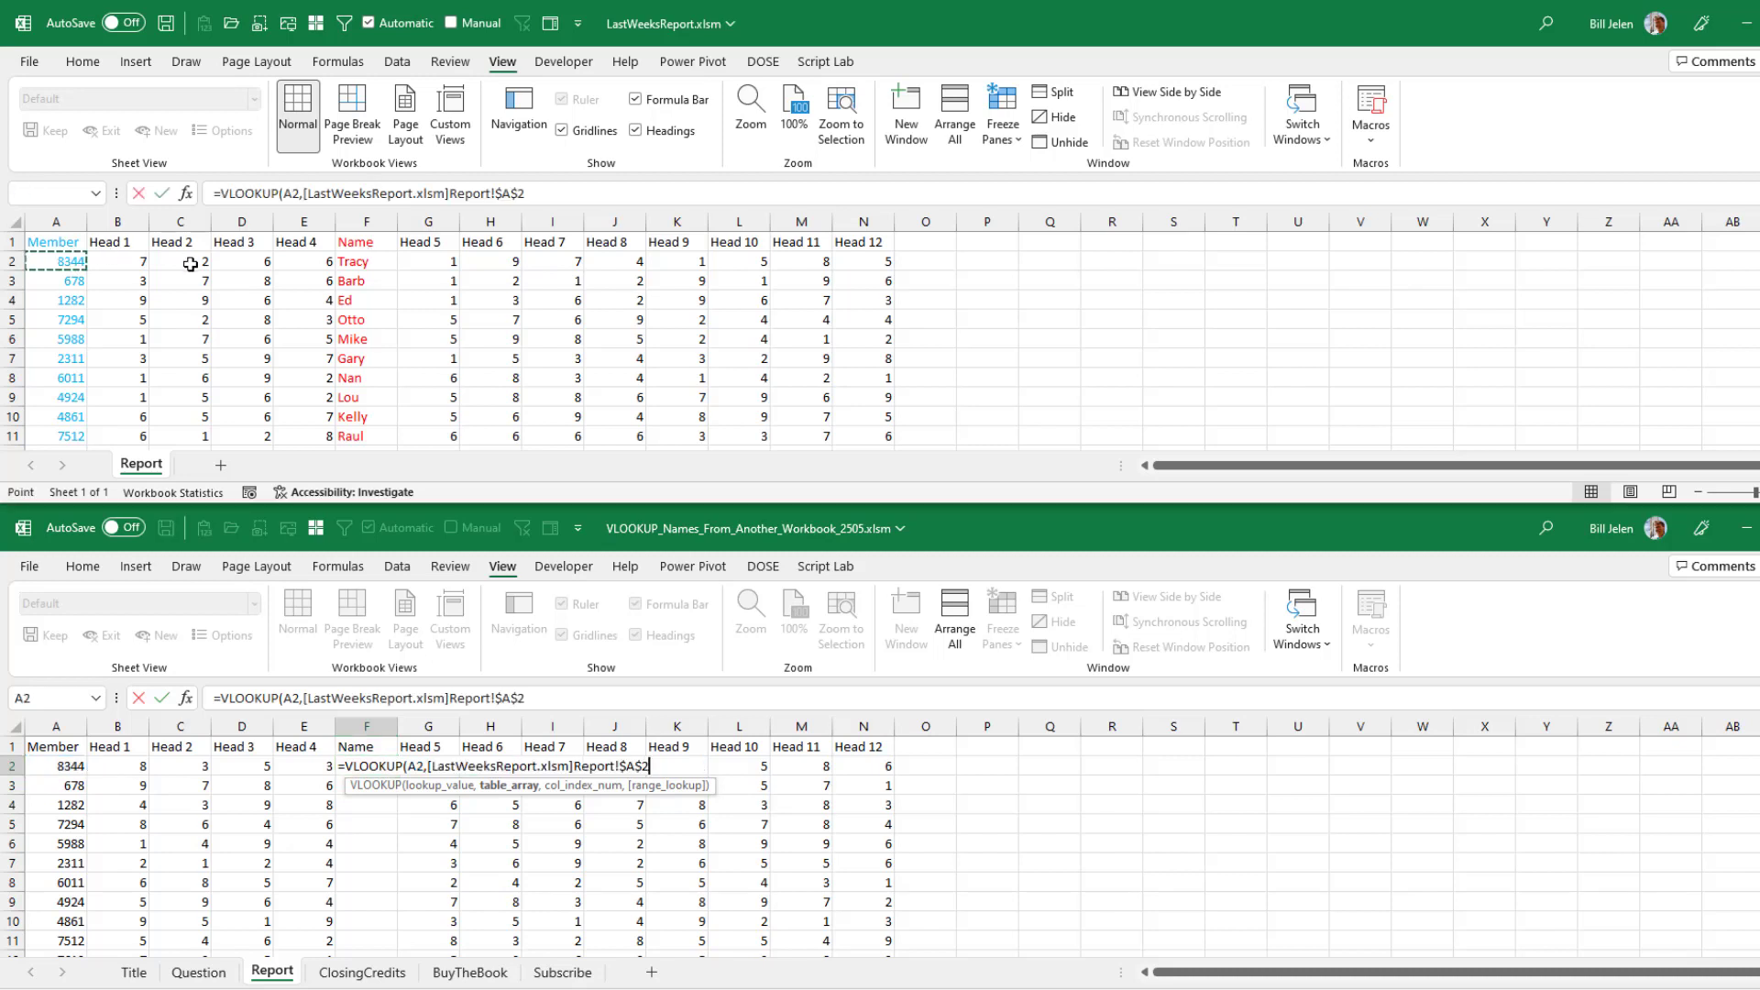
pyautogui.press('ctrl+shift+down')
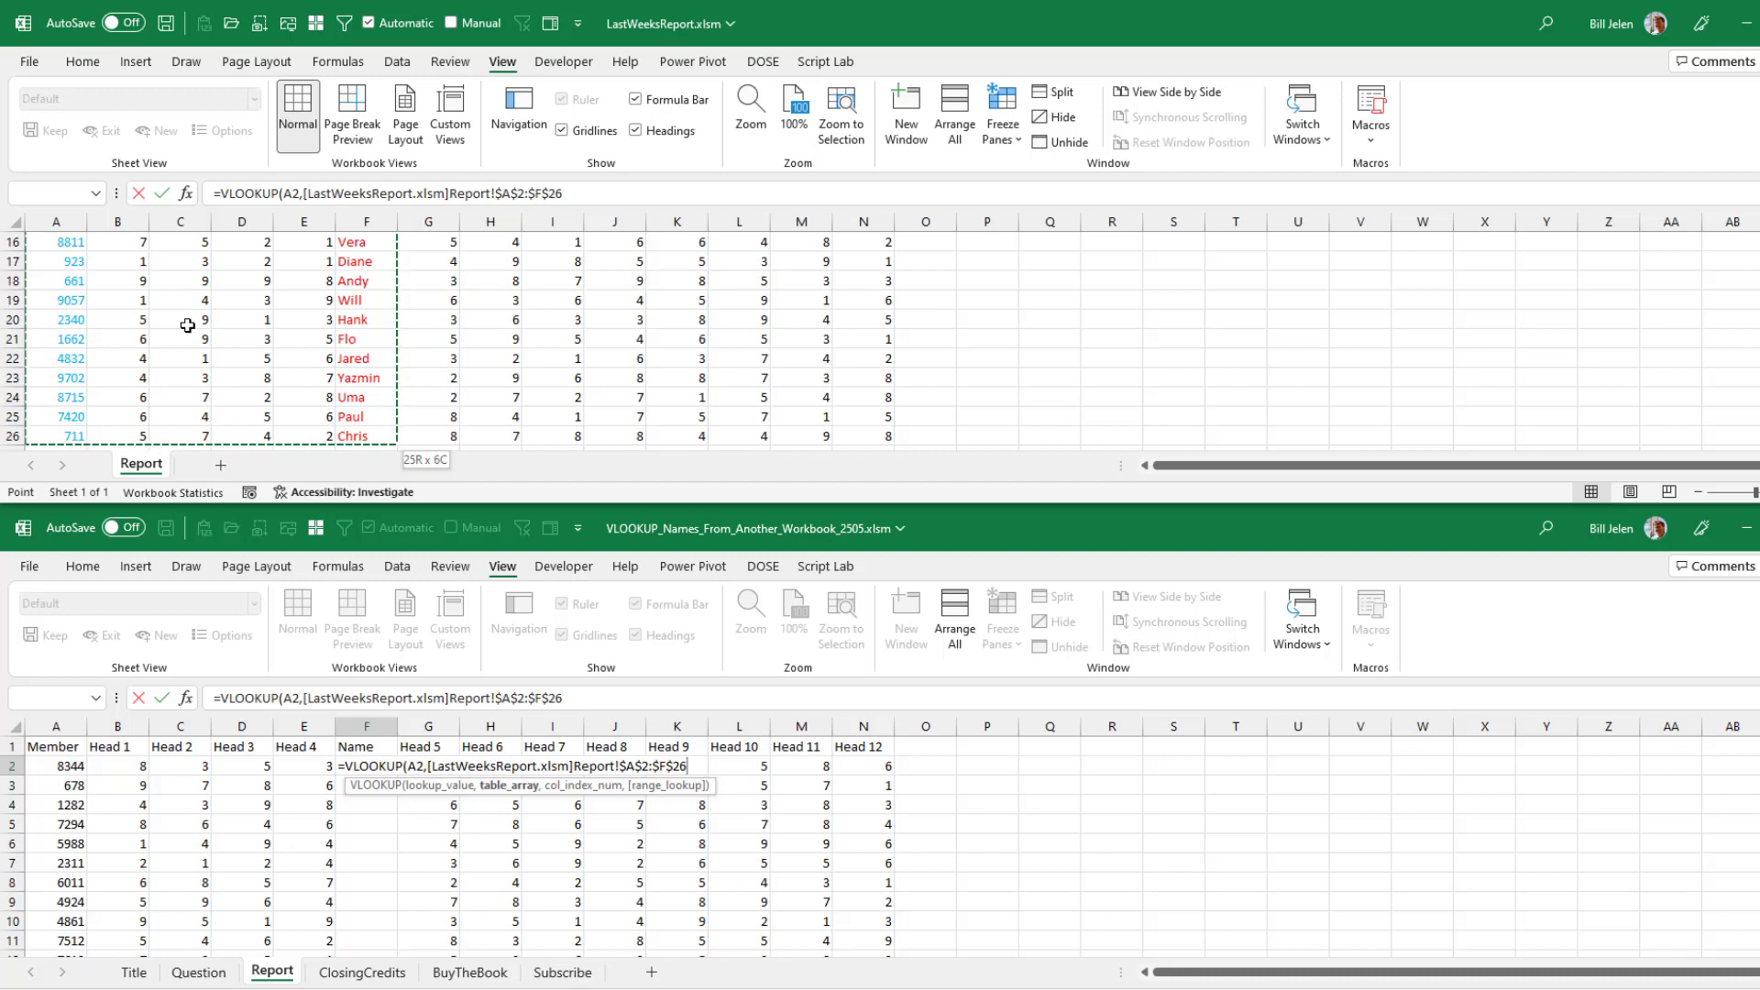
pyautogui.moveTo(296, 326)
pyautogui.write(',')
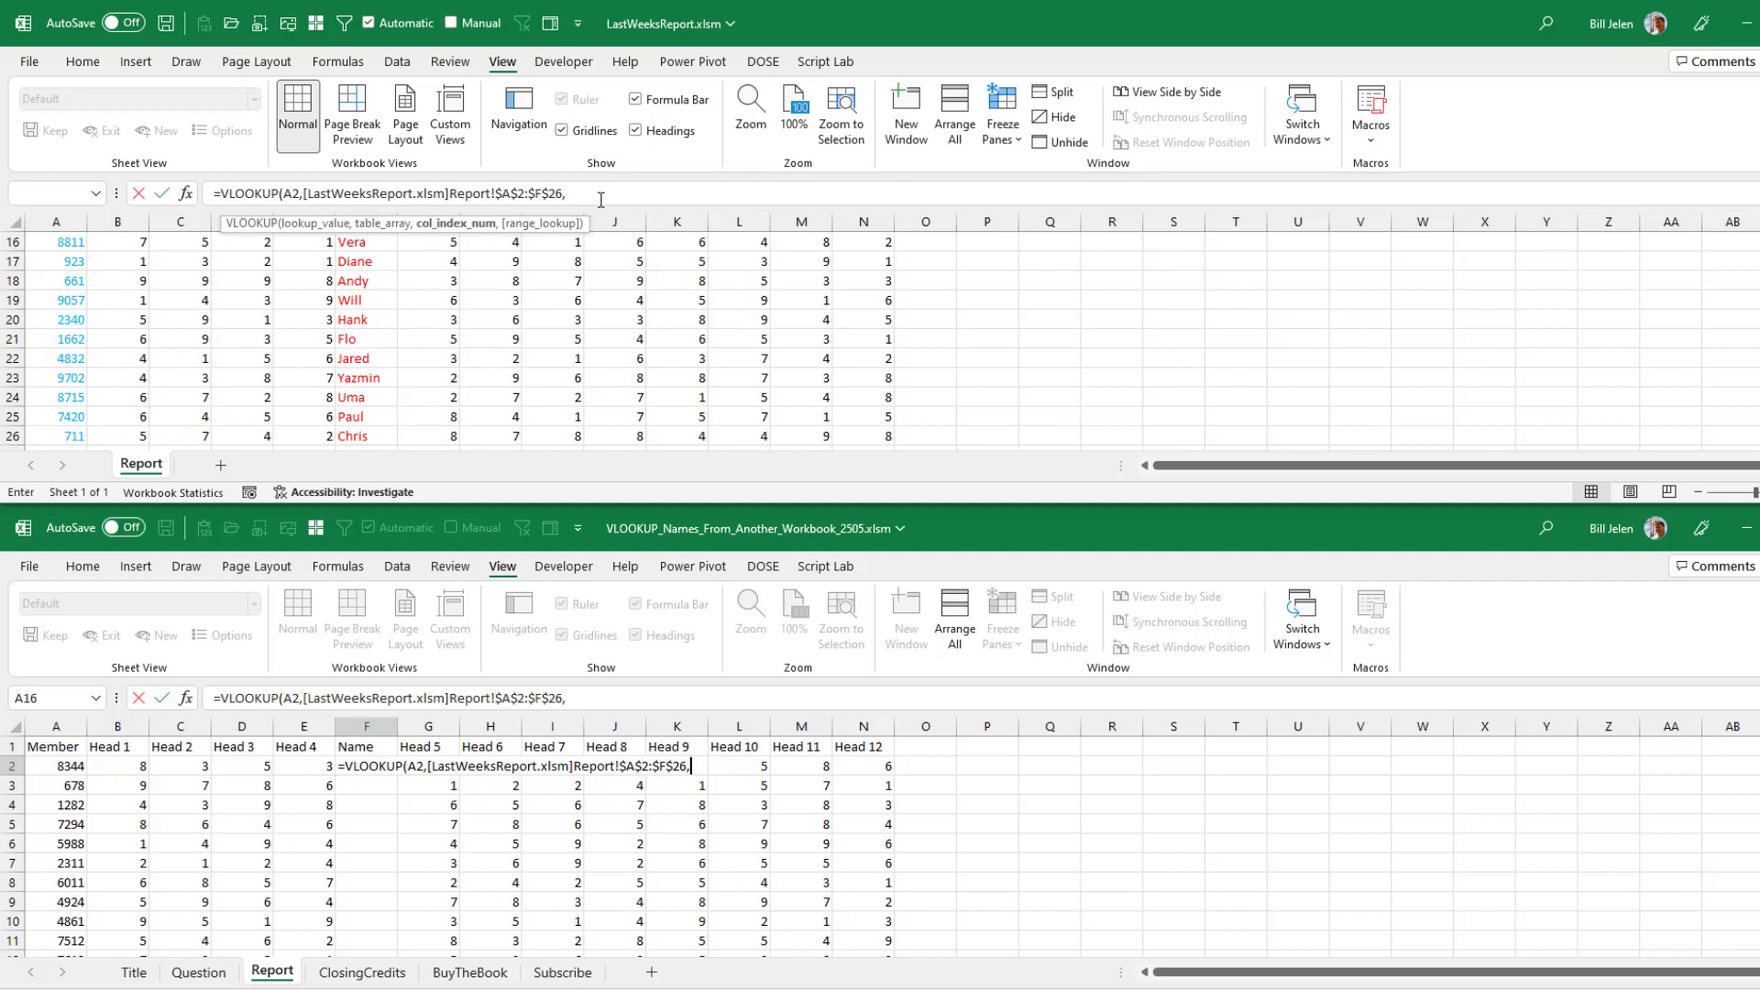
pyautogui.write('6,')
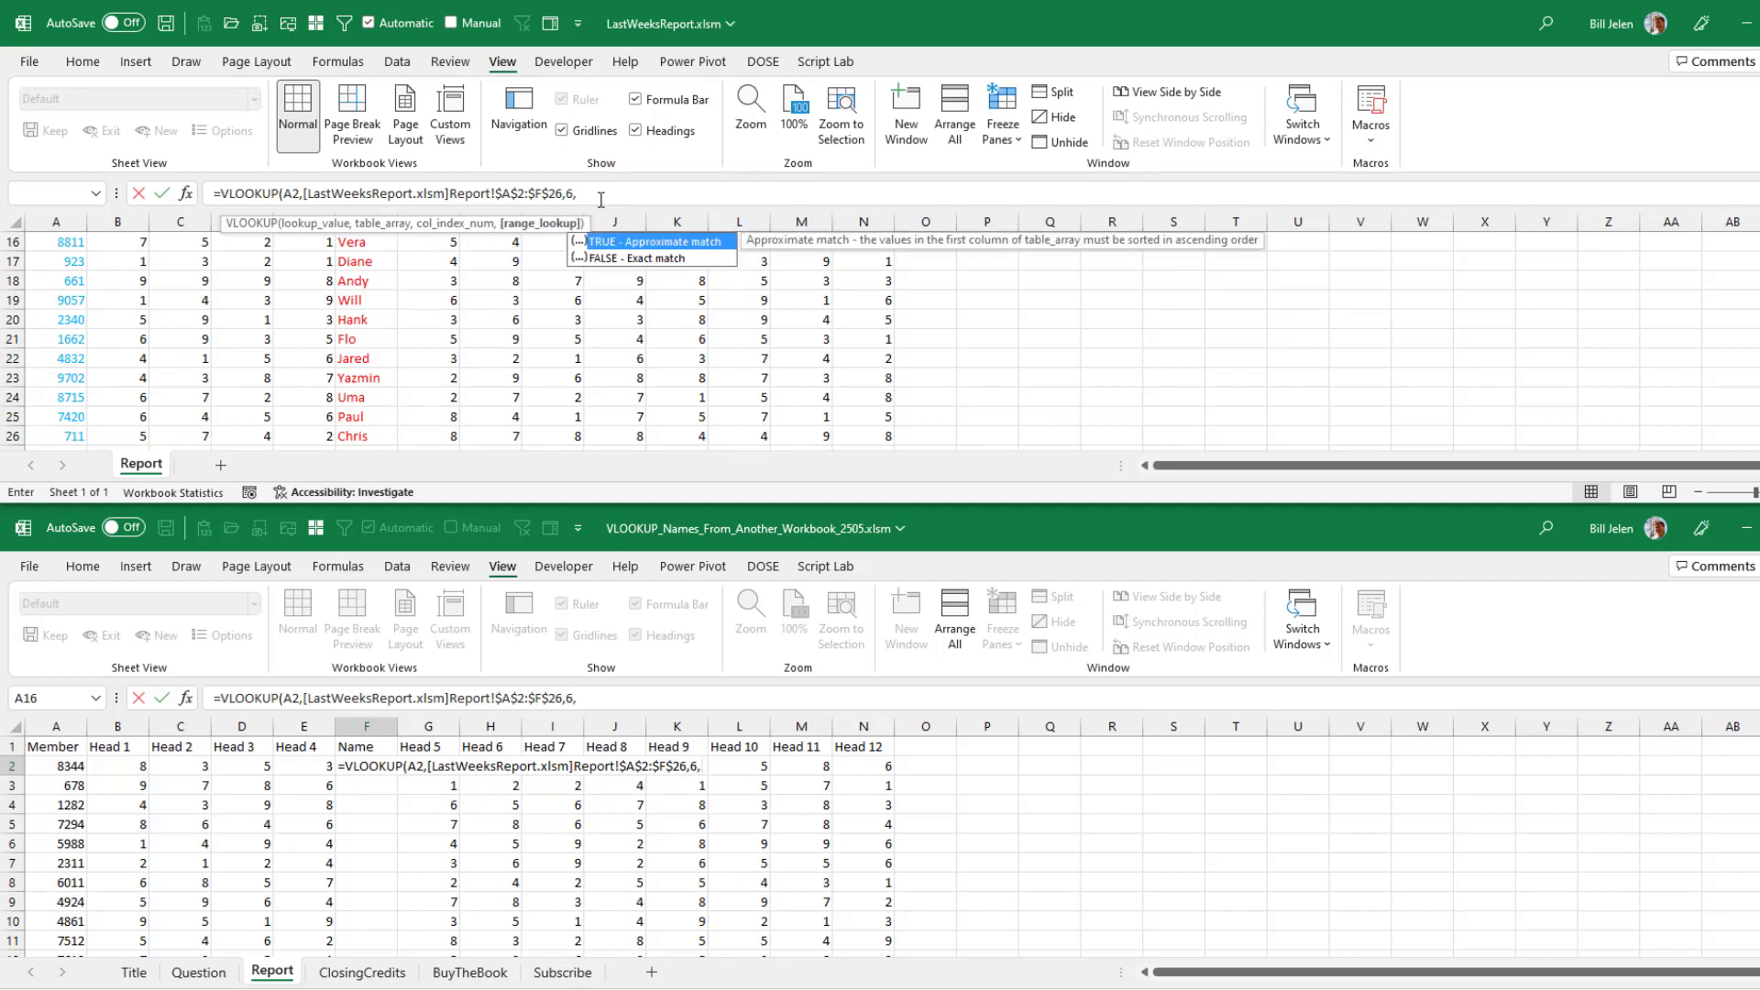
pyautogui.write('FALSE')
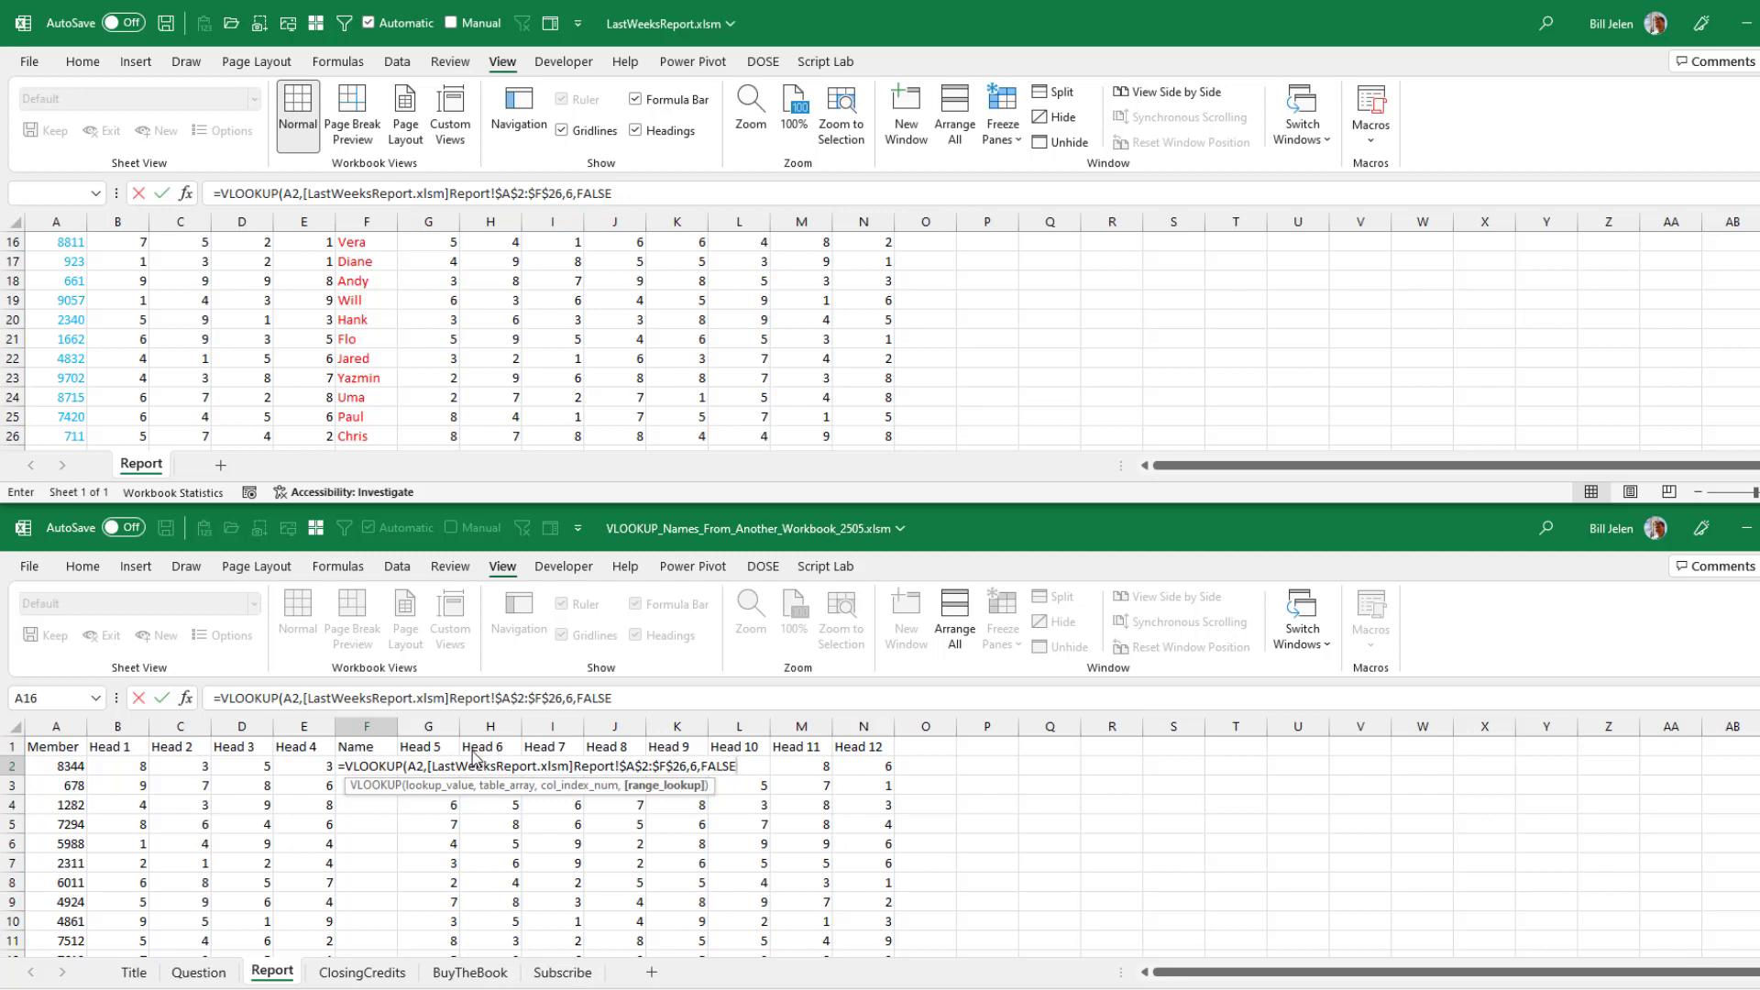
pyautogui.moveTo(506, 749)
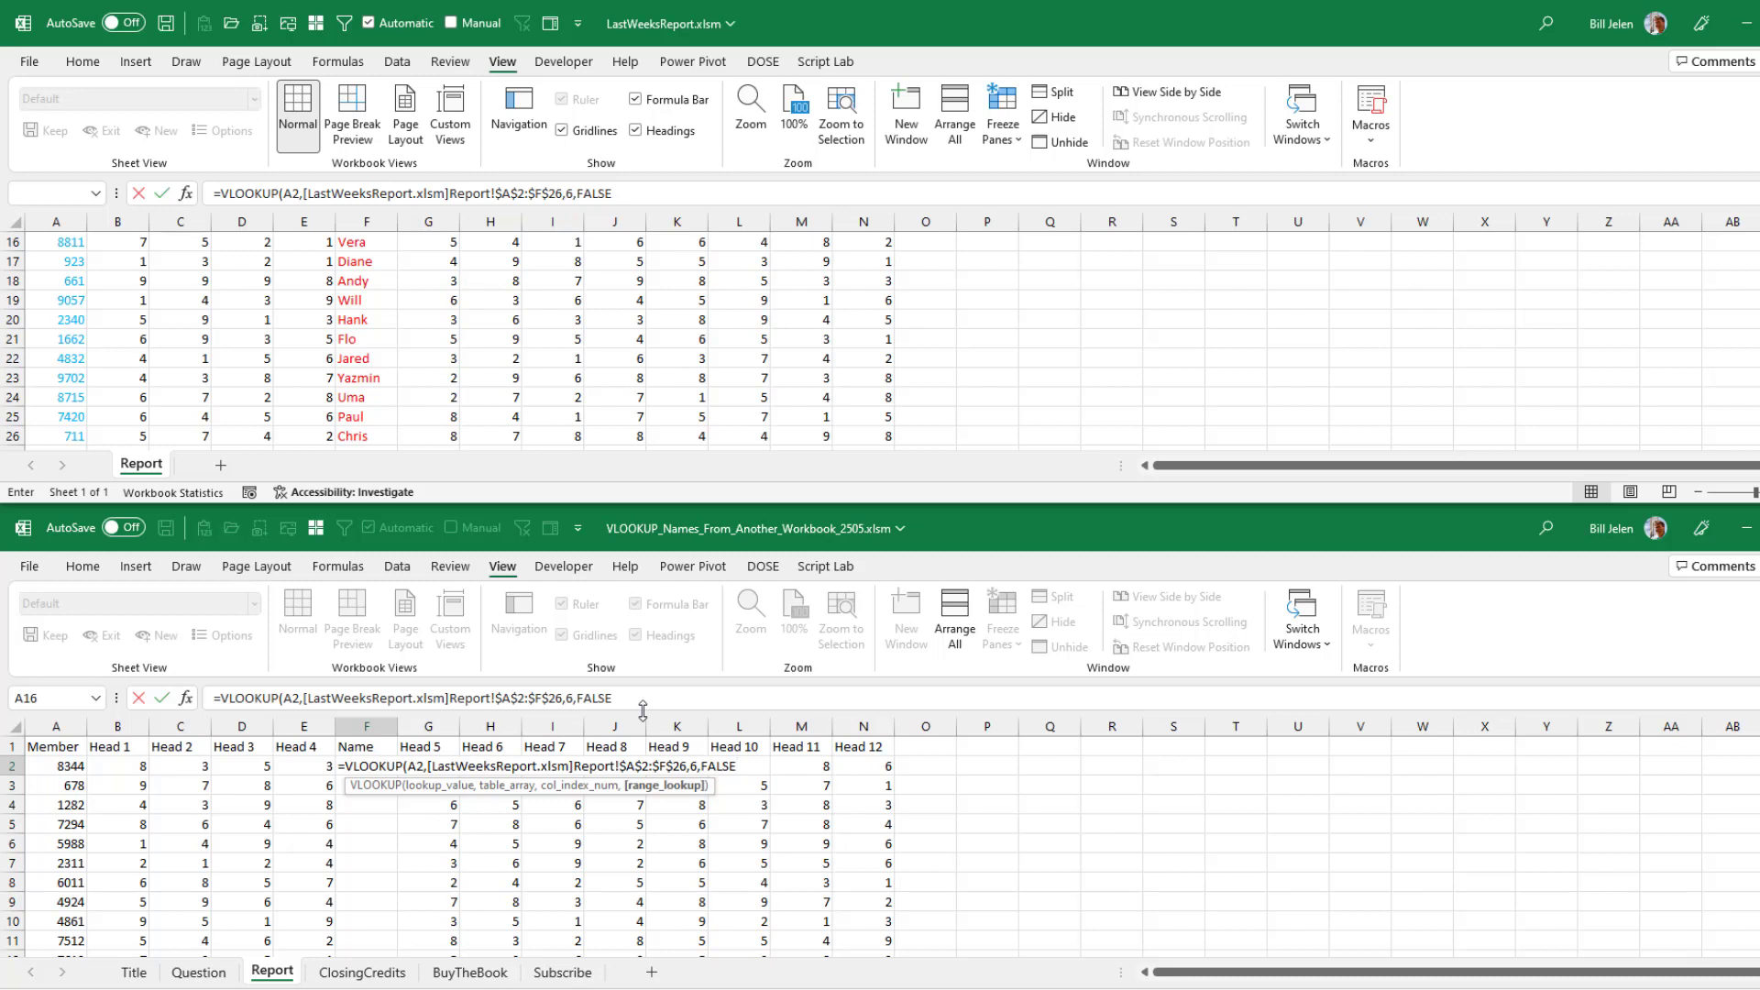
# Step: Enter the lookup, fill it down to F27, and select F13's #N/A
pyautogui.press('Enter')
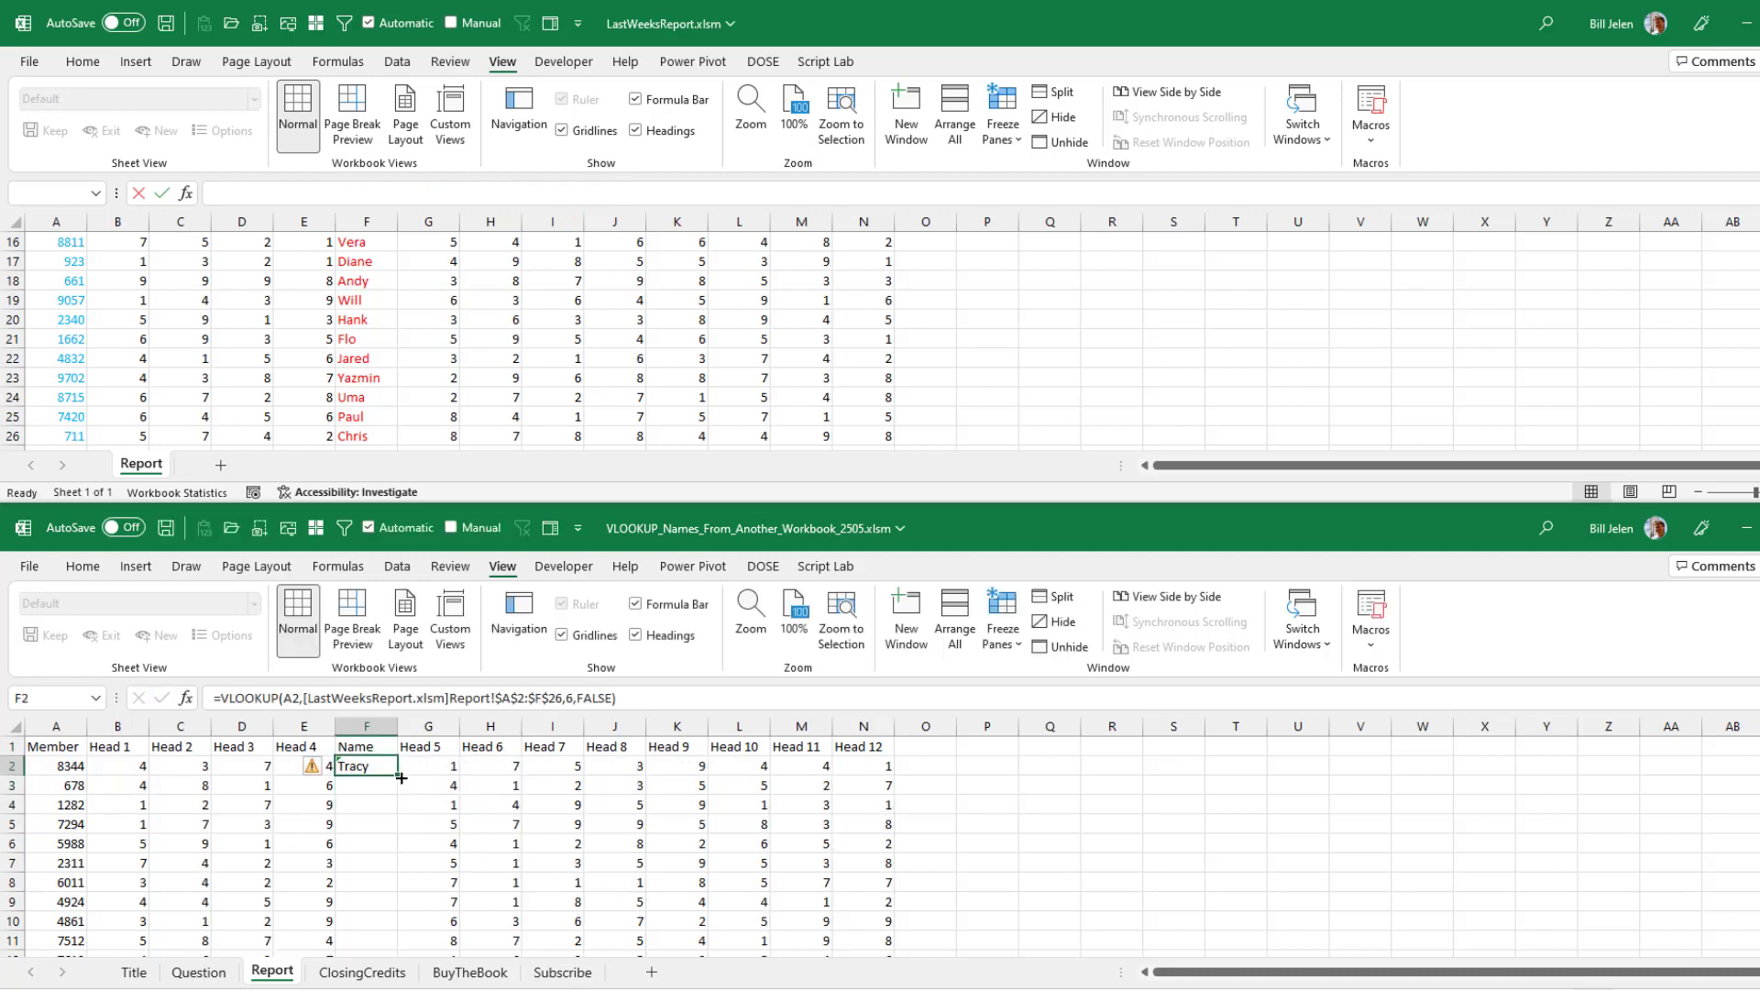
pyautogui.moveTo(365, 766); pyautogui.dragTo(365, 941)
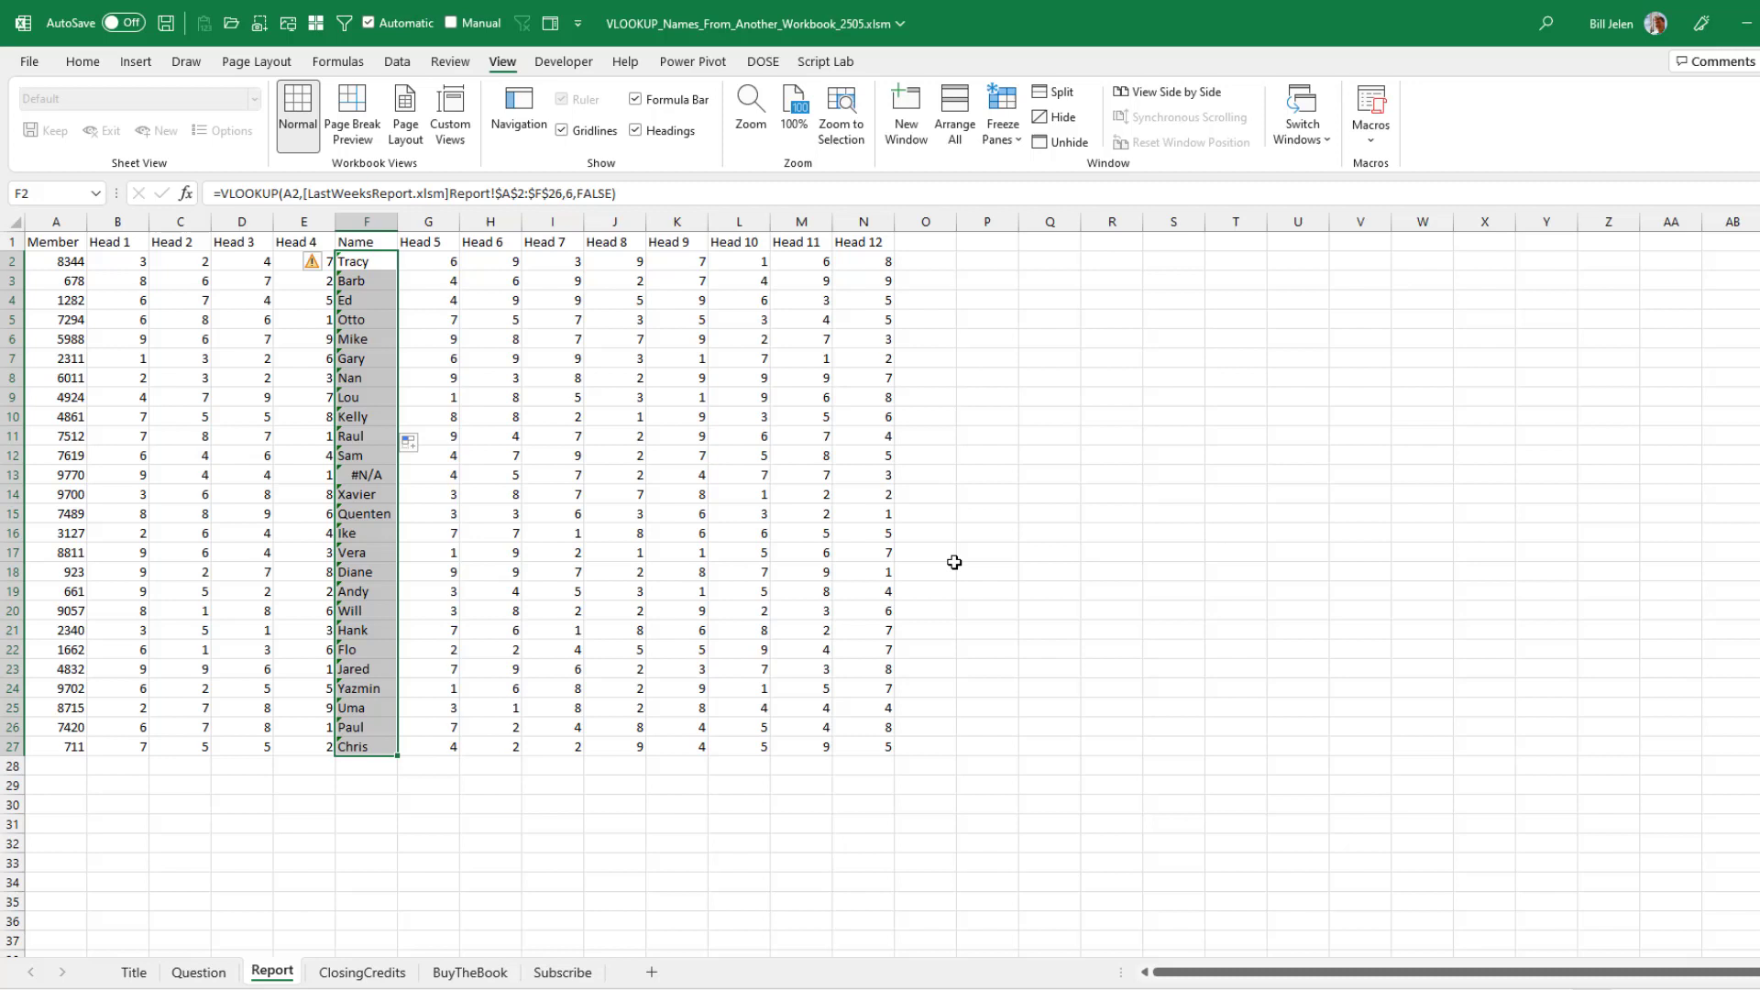
pyautogui.moveTo(365, 470)
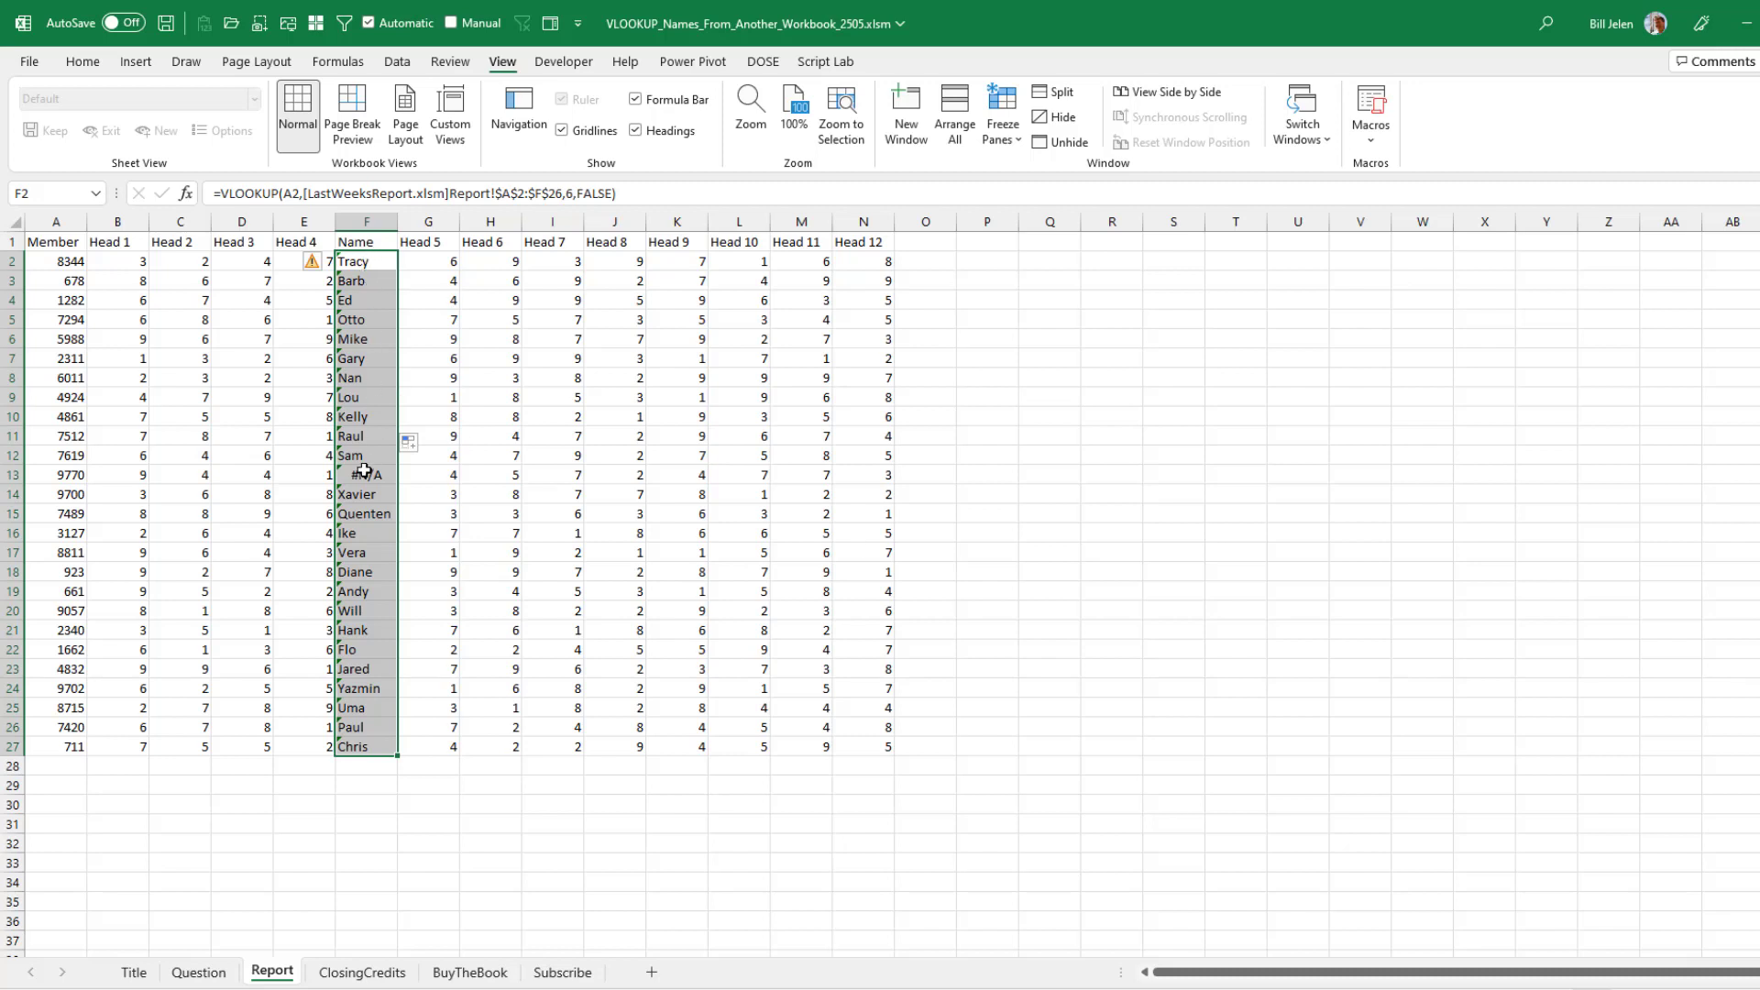
pyautogui.click(365, 474)
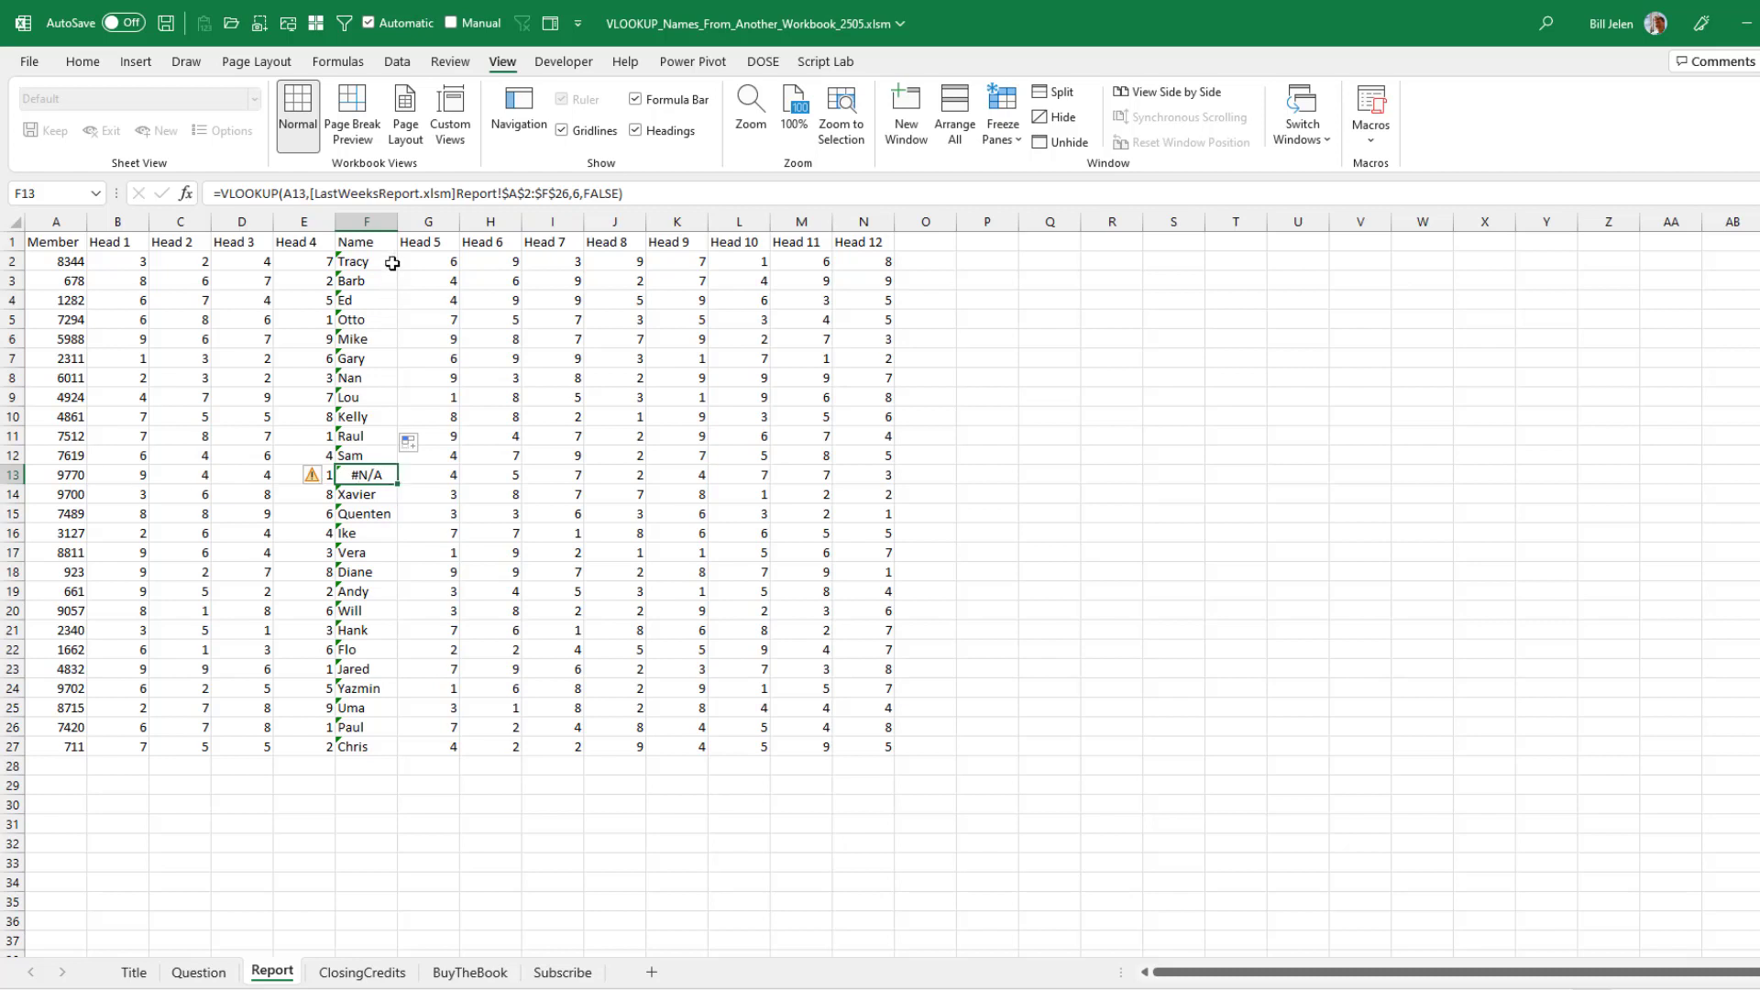
pyautogui.moveTo(336, 501)
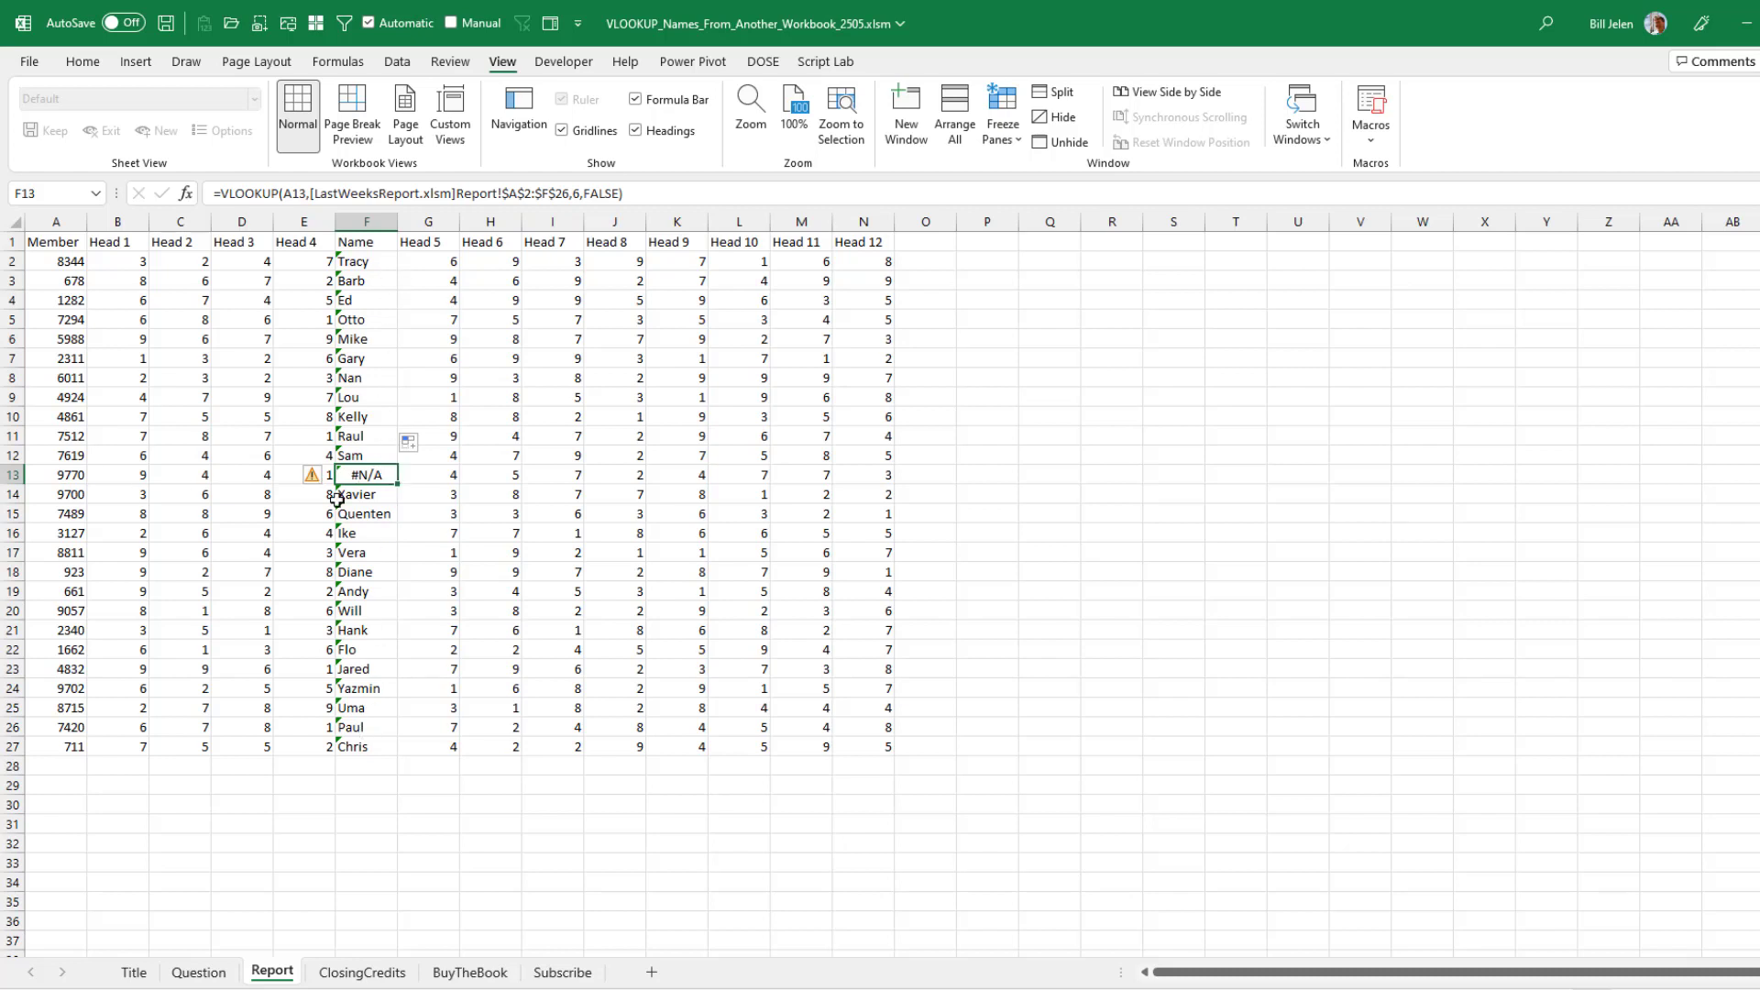
pyautogui.moveTo(392, 359)
pyautogui.write('IFNA(')
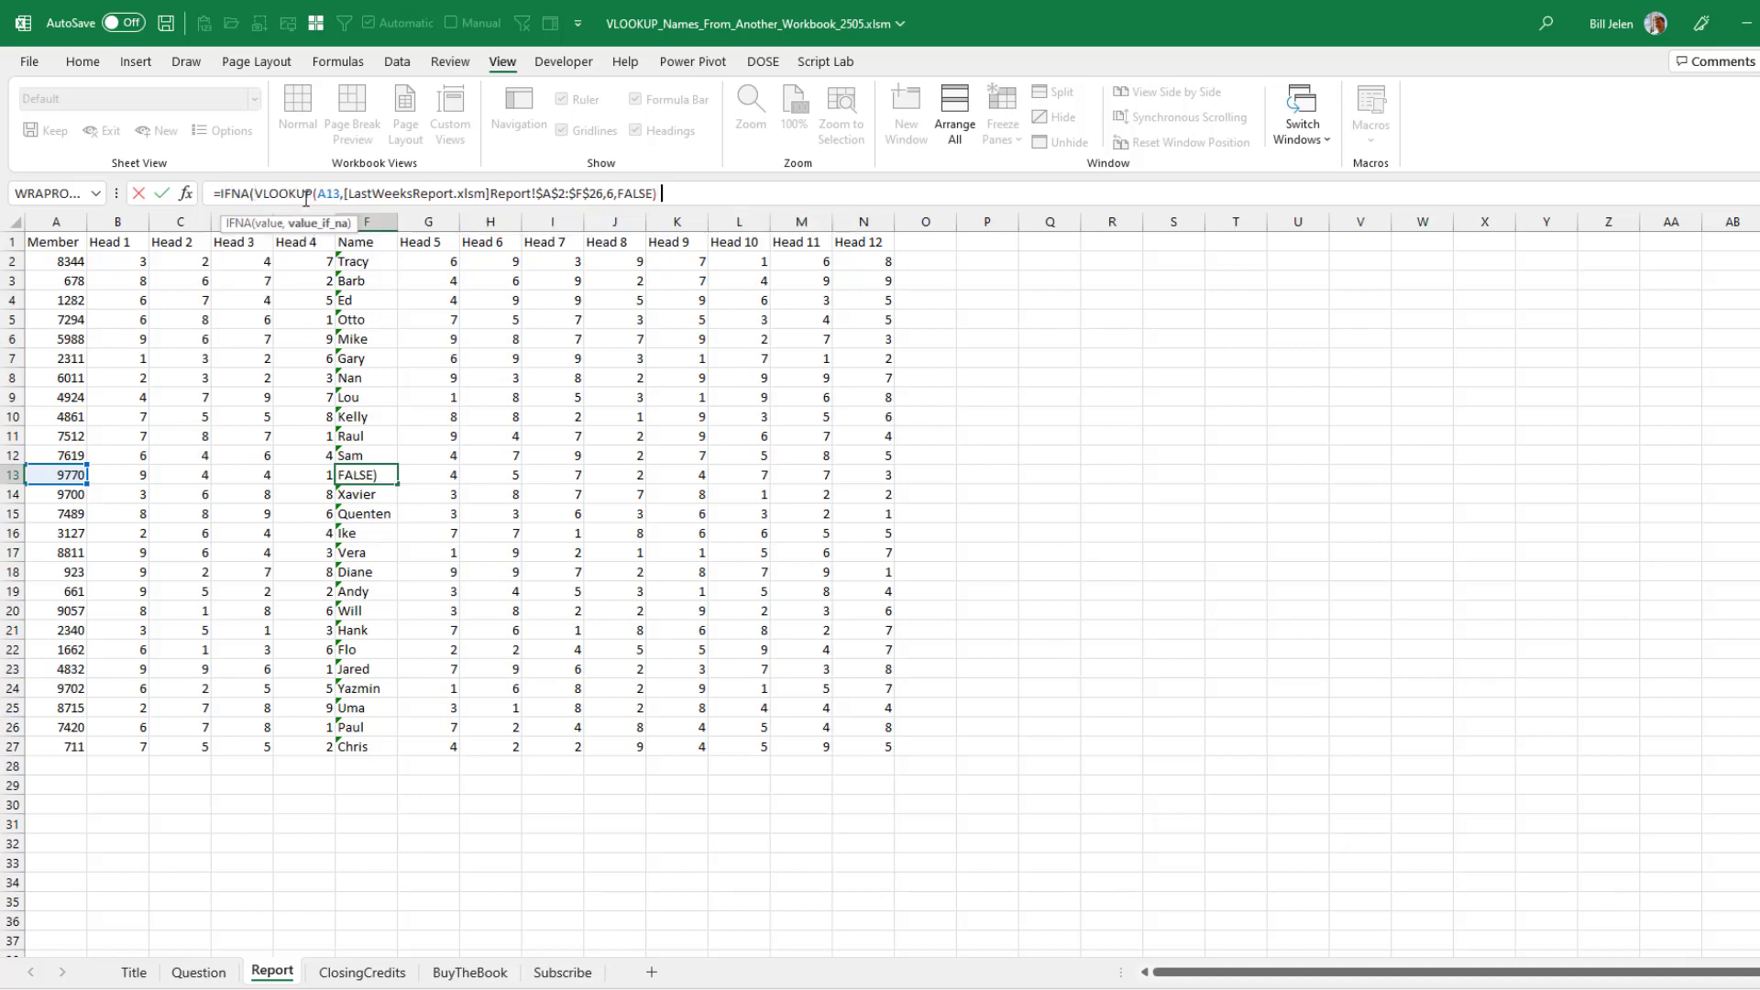
# Step: Wrap F13's lookup in IFNA showing "!!!!NEW MEMBER!!!!" instead of #N/A
pyautogui.write(',"NE')
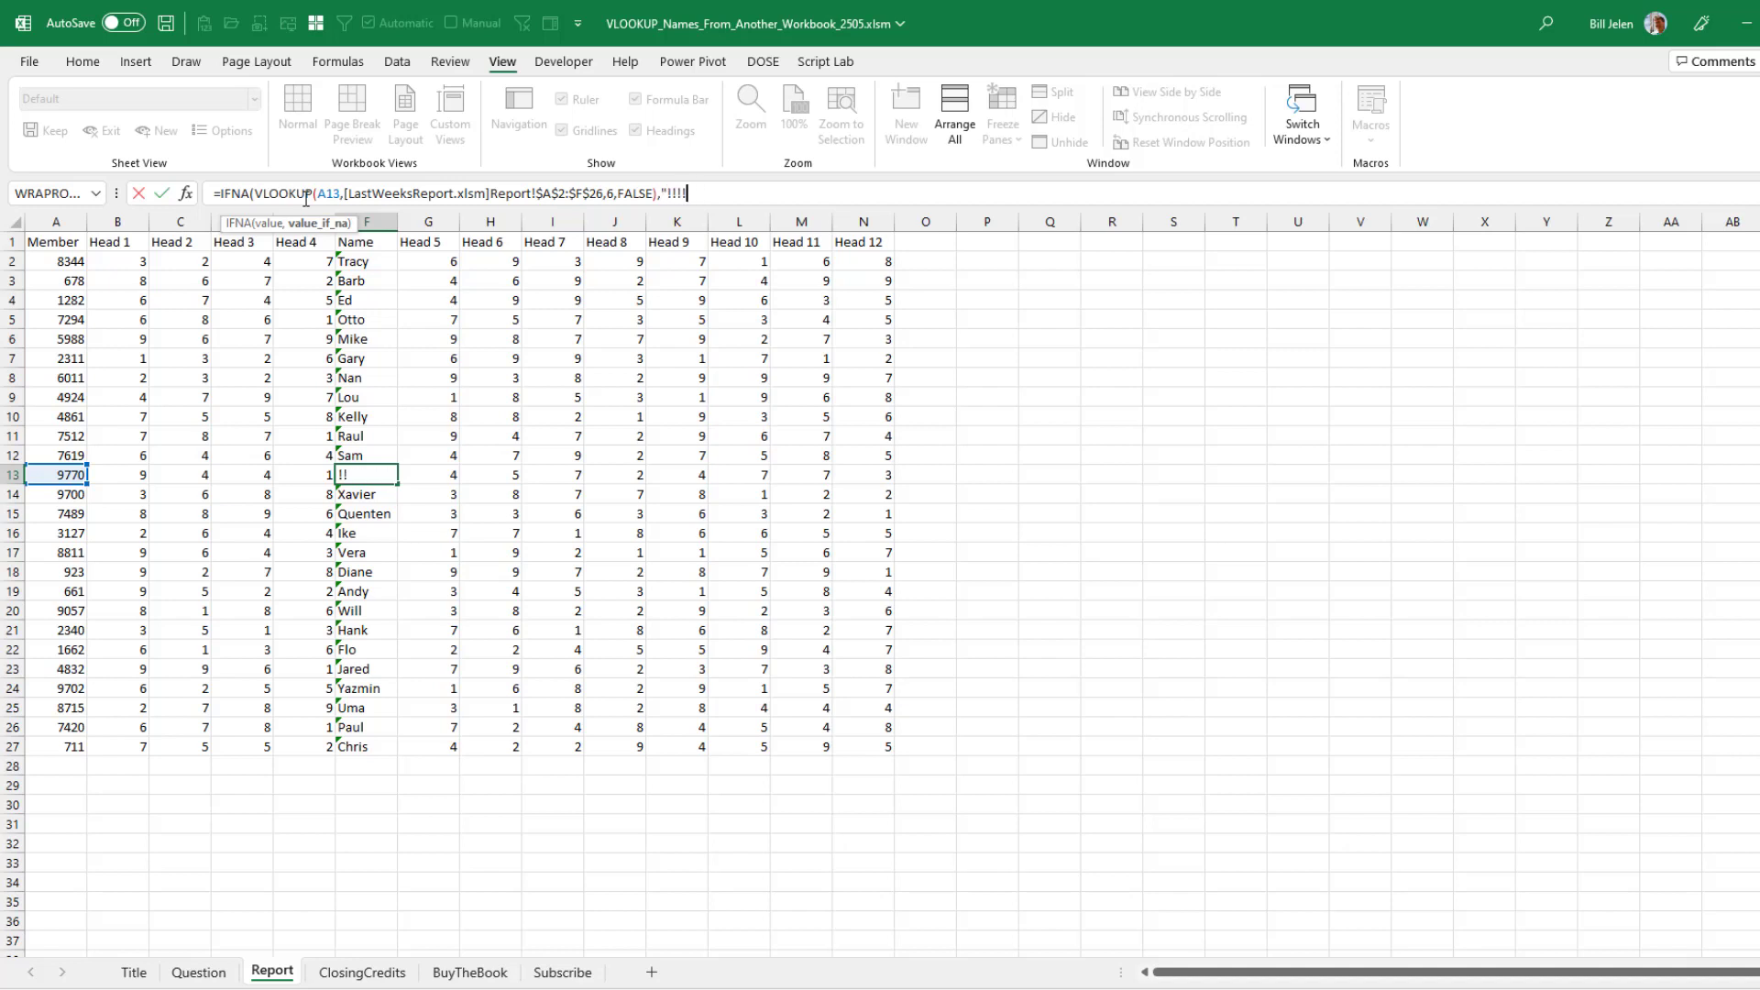
pyautogui.write('NEW MEMBER!!!")')
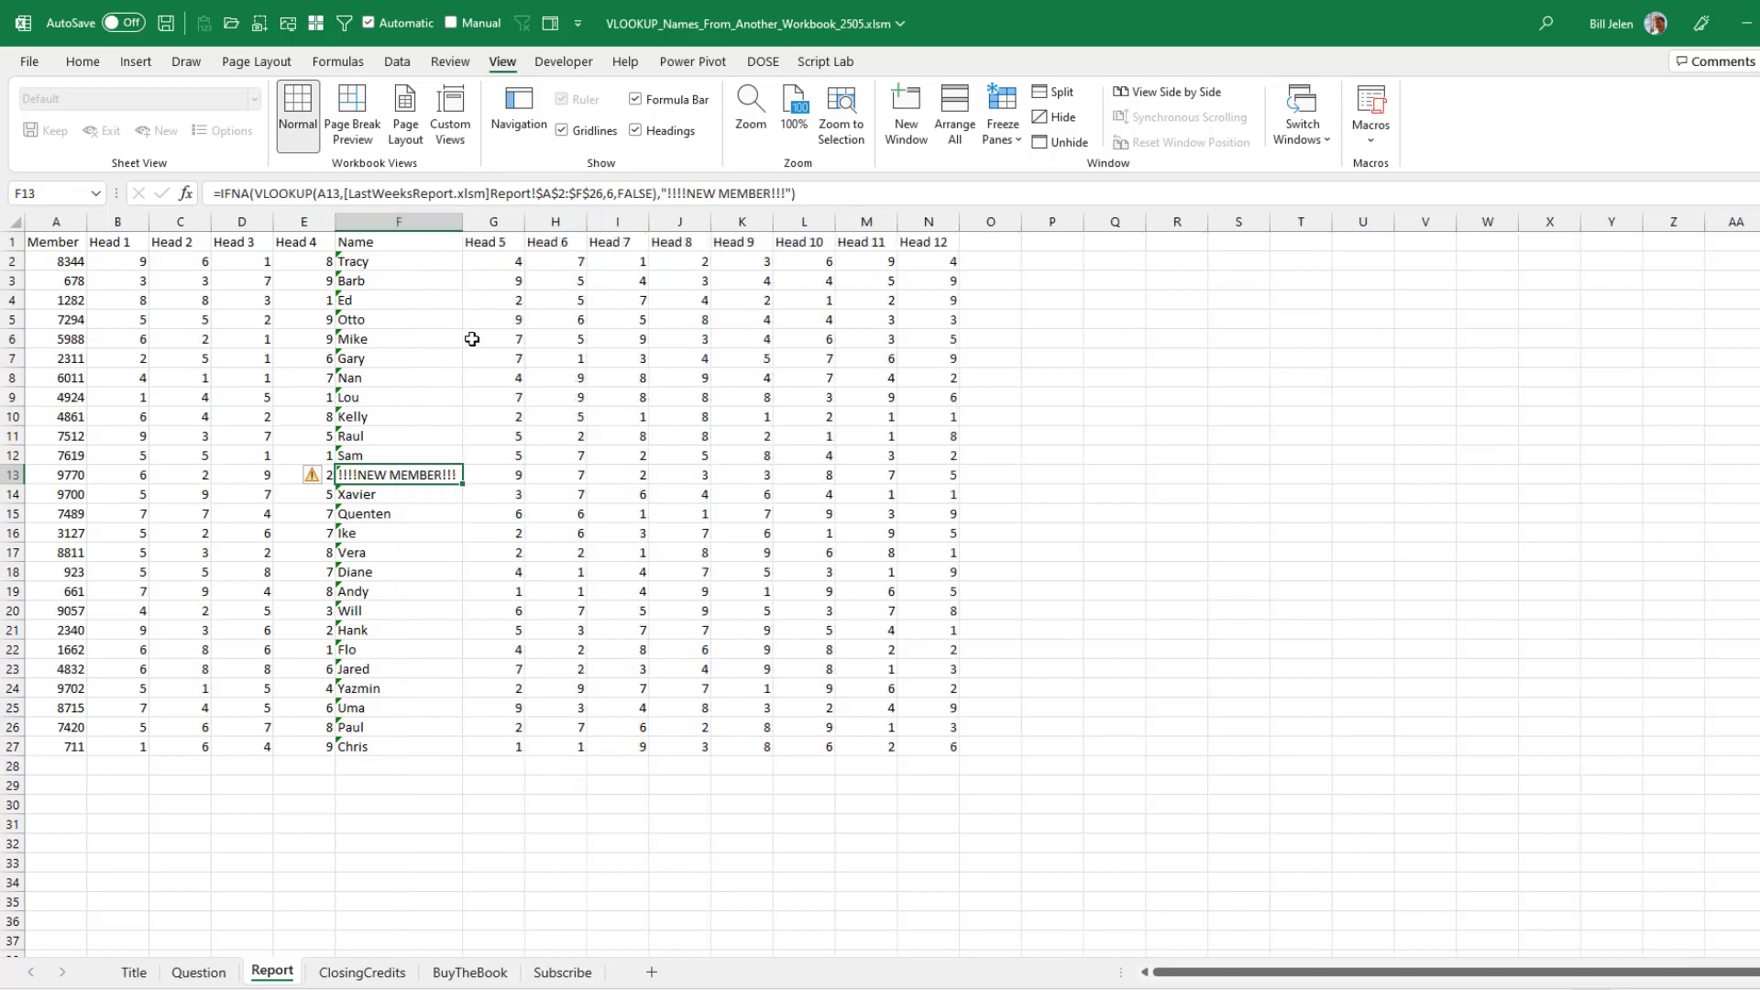
pyautogui.moveTo(426, 475)
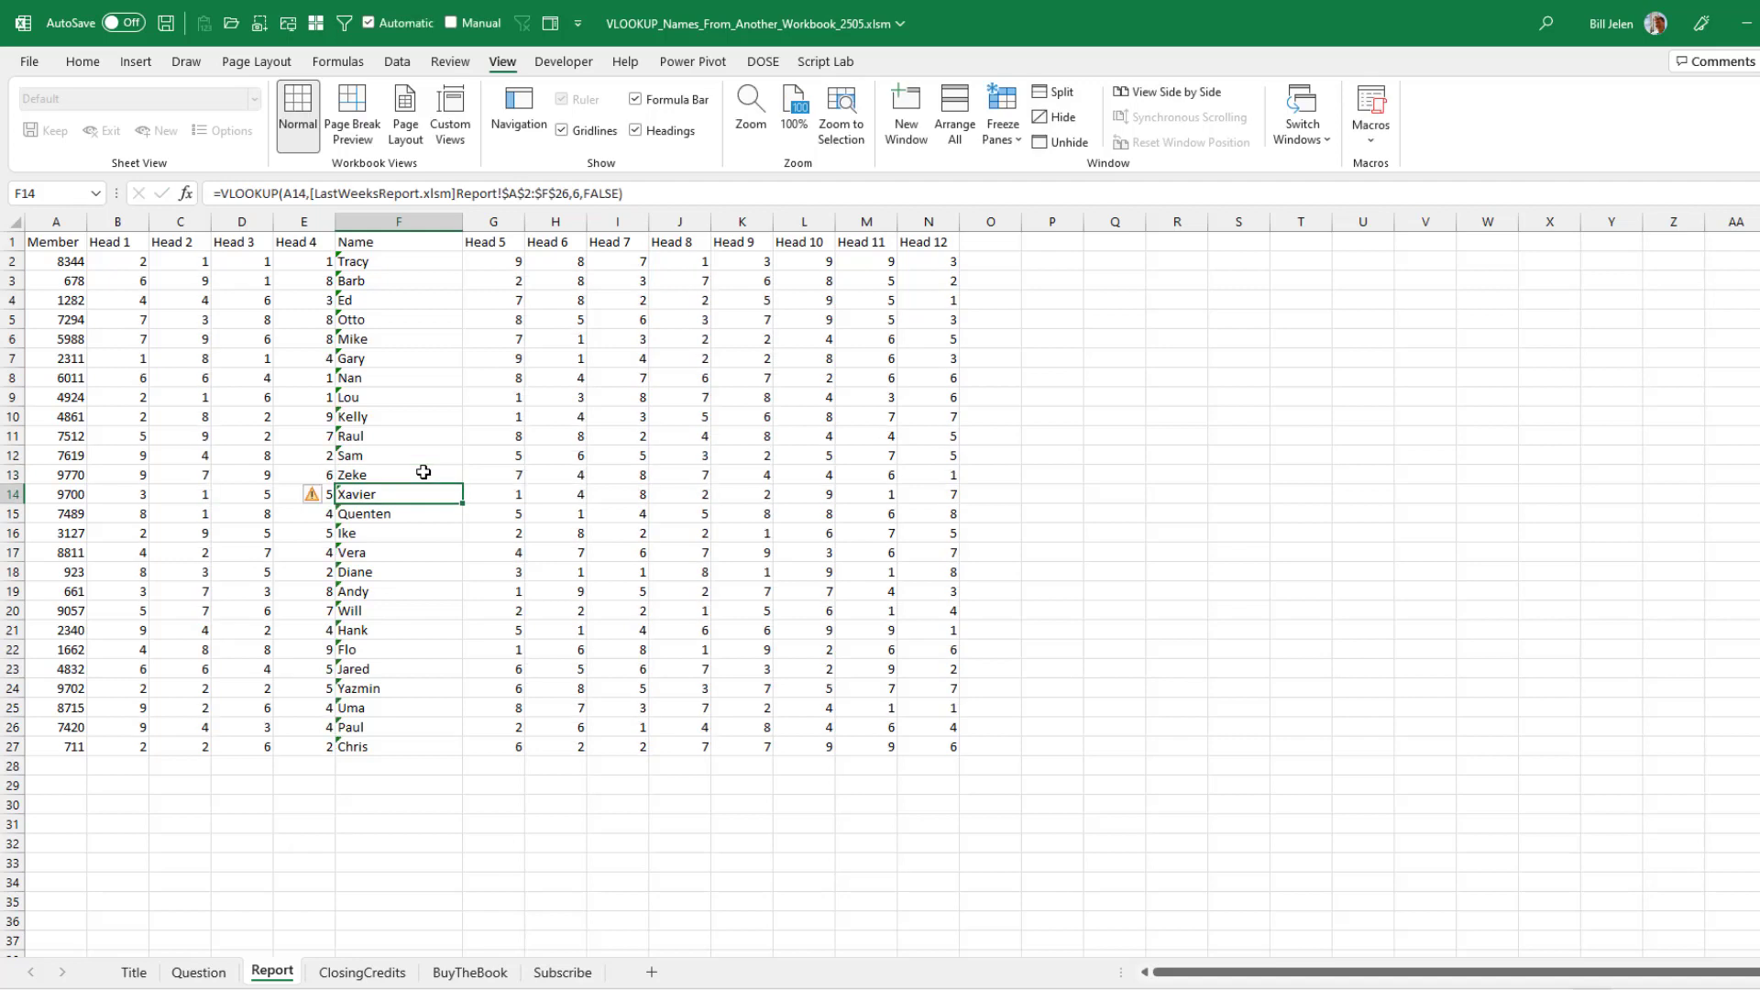
# Step: Copy names F2:F27 and paste them back as values only
pyautogui.click(397, 261)
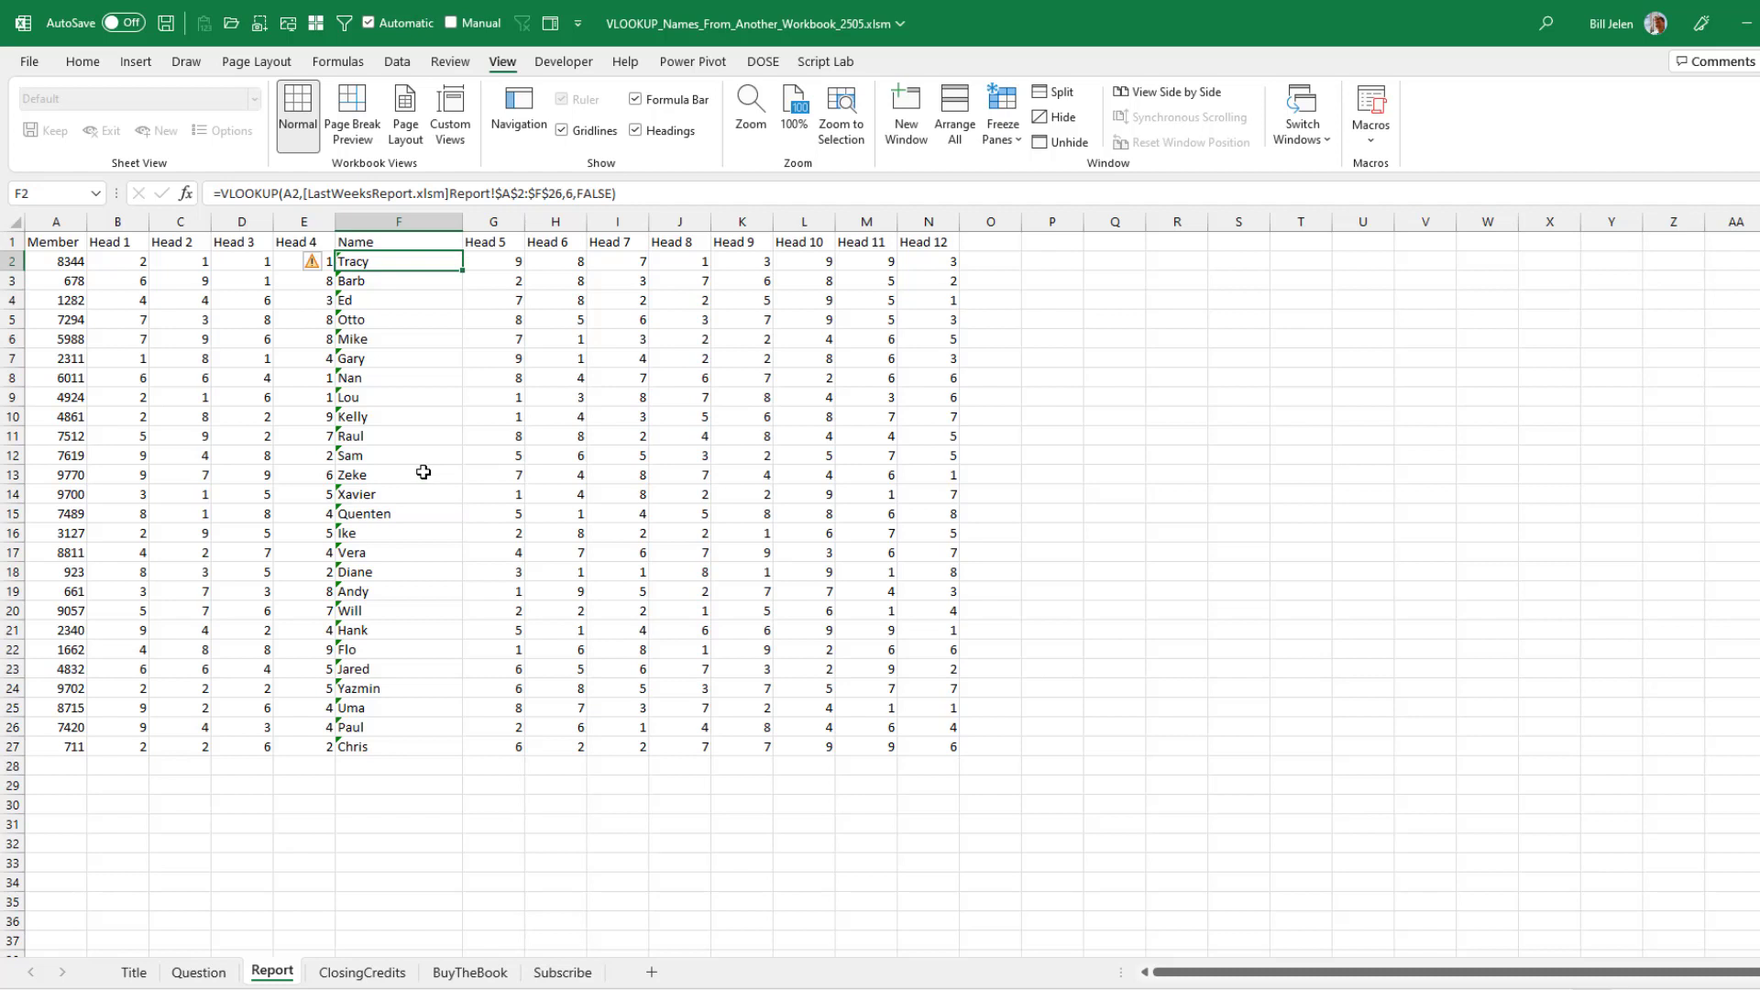
pyautogui.moveTo(398, 260); pyautogui.dragTo(399, 746)
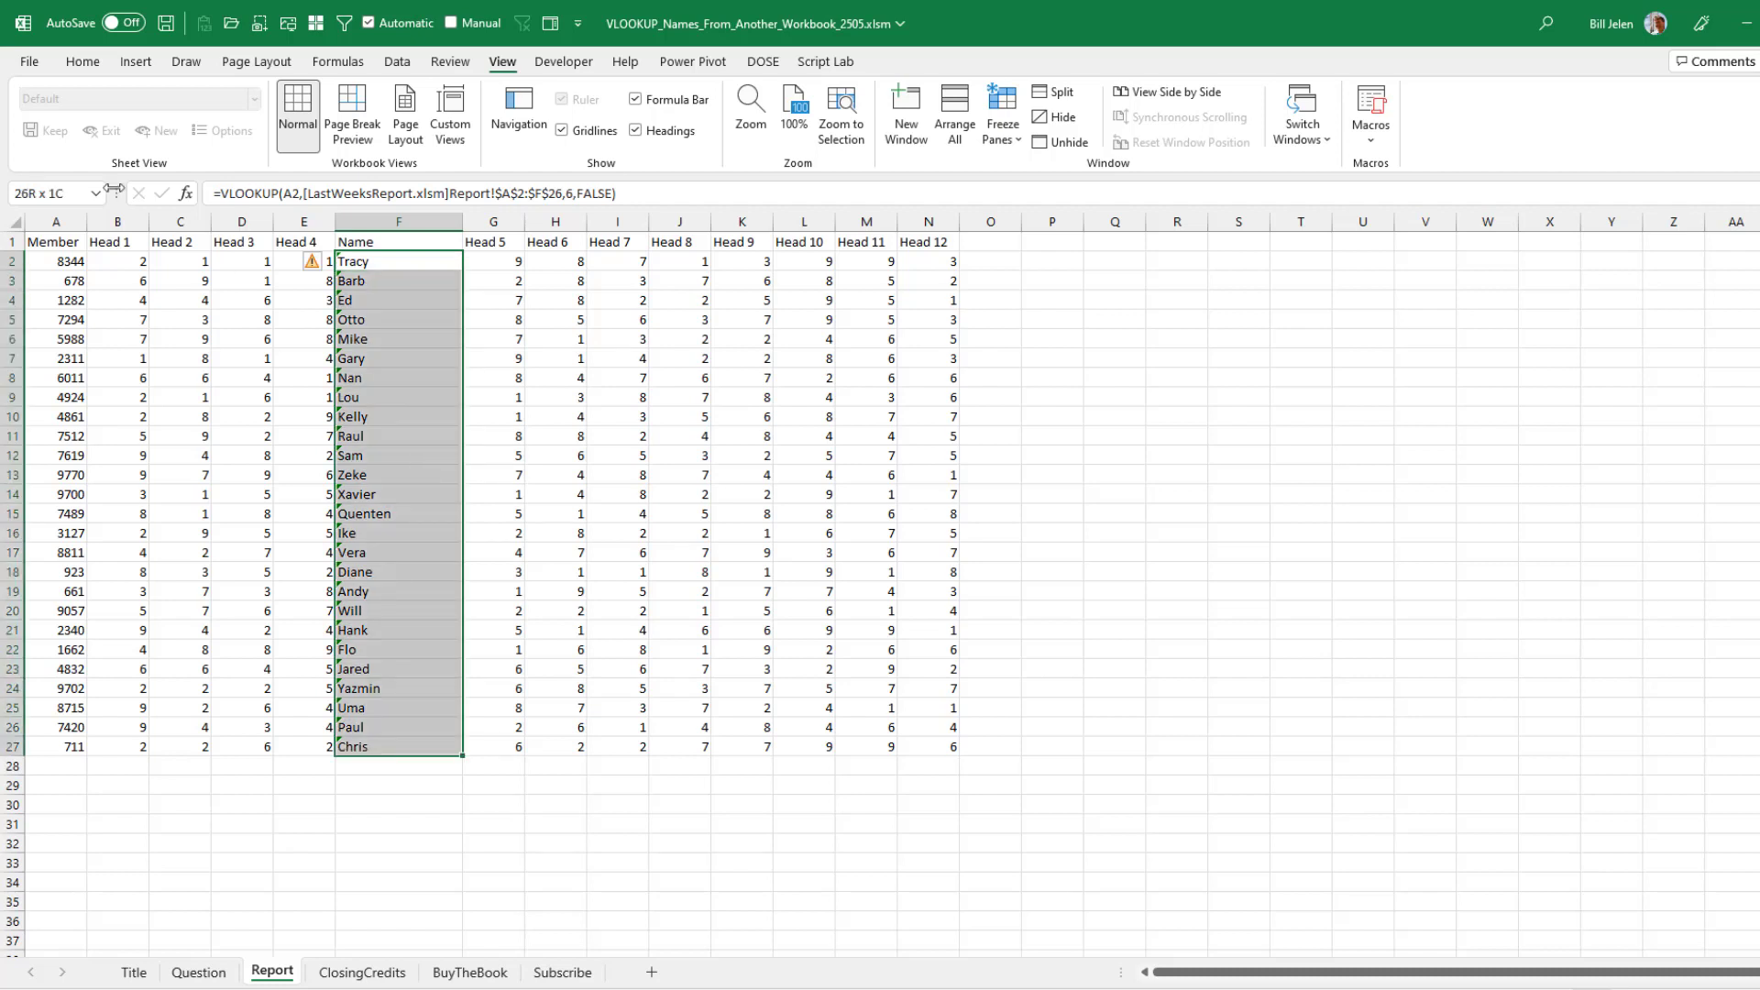
pyautogui.click(82, 62)
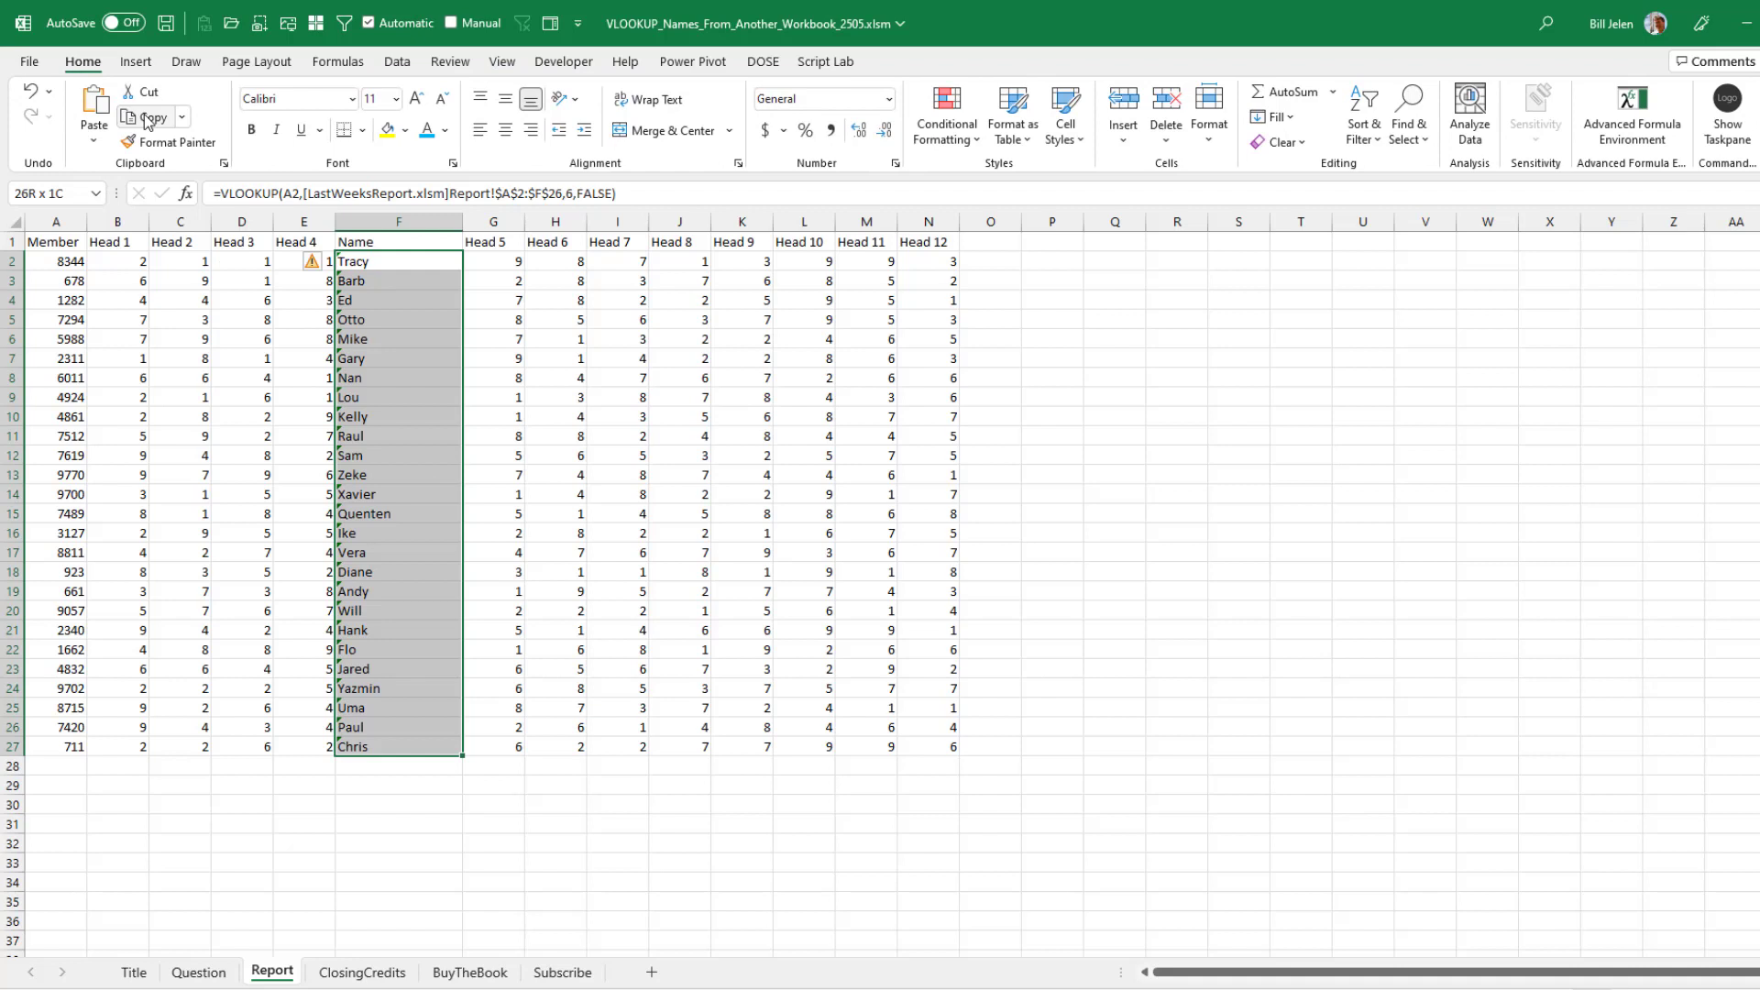
pyautogui.click(92, 115)
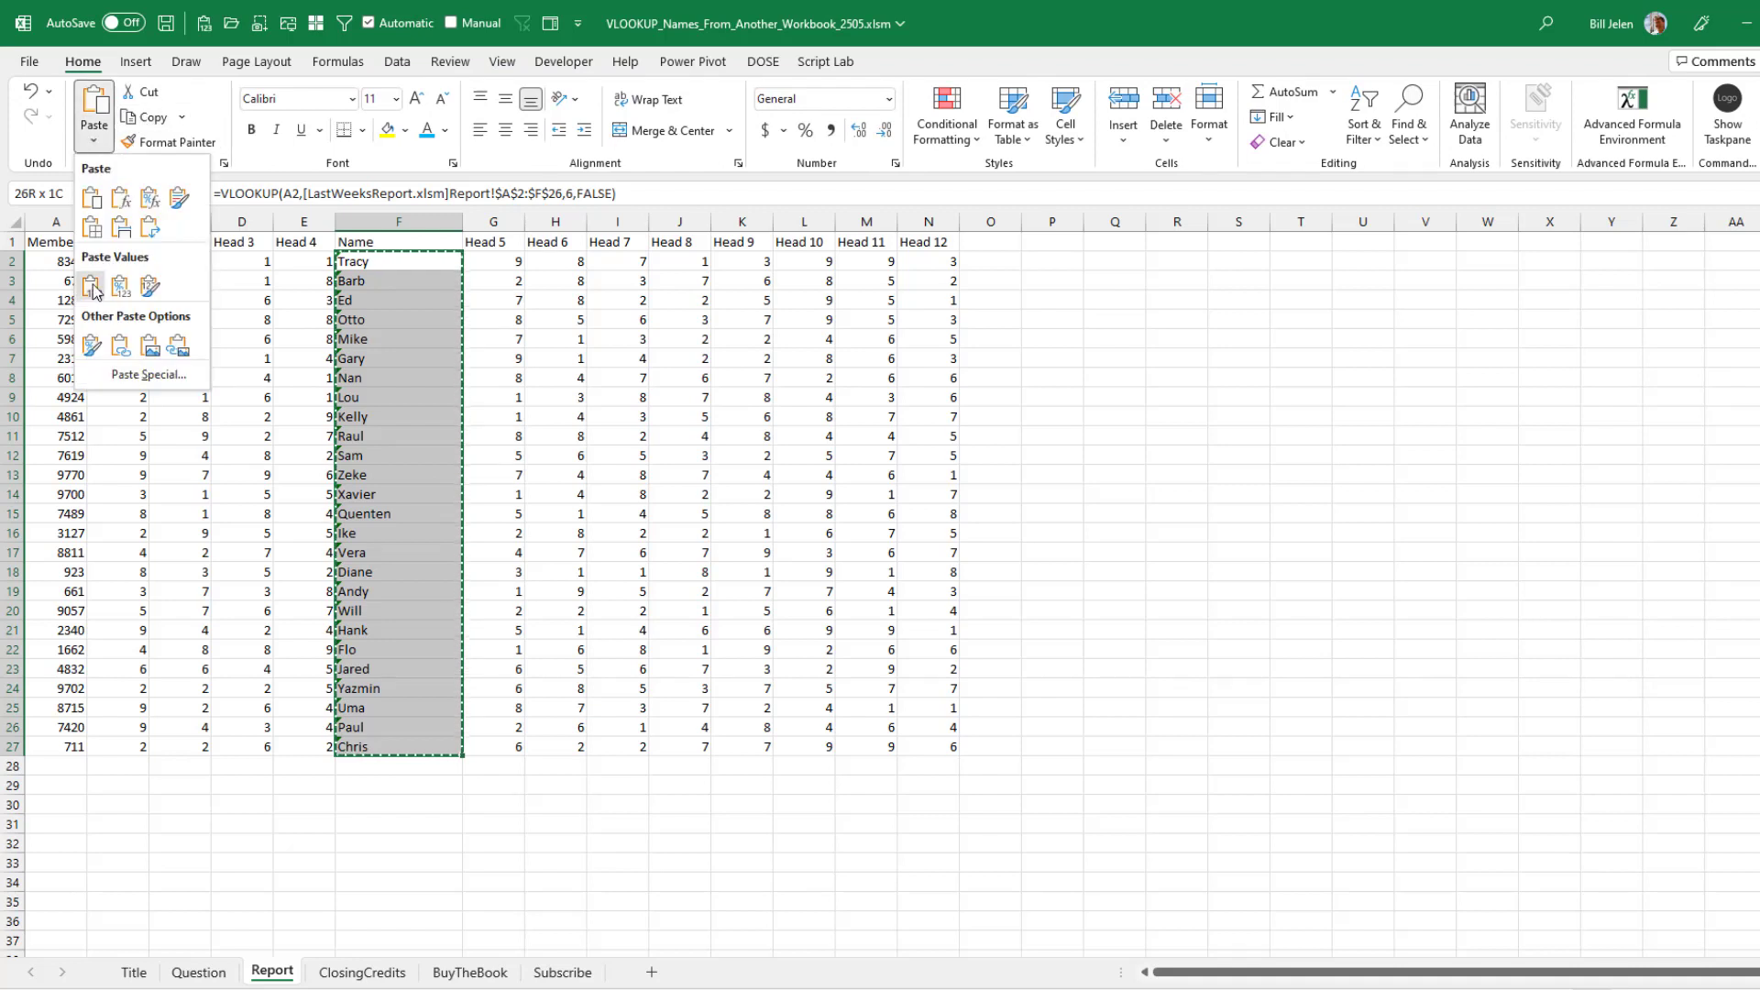
pyautogui.click(91, 285)
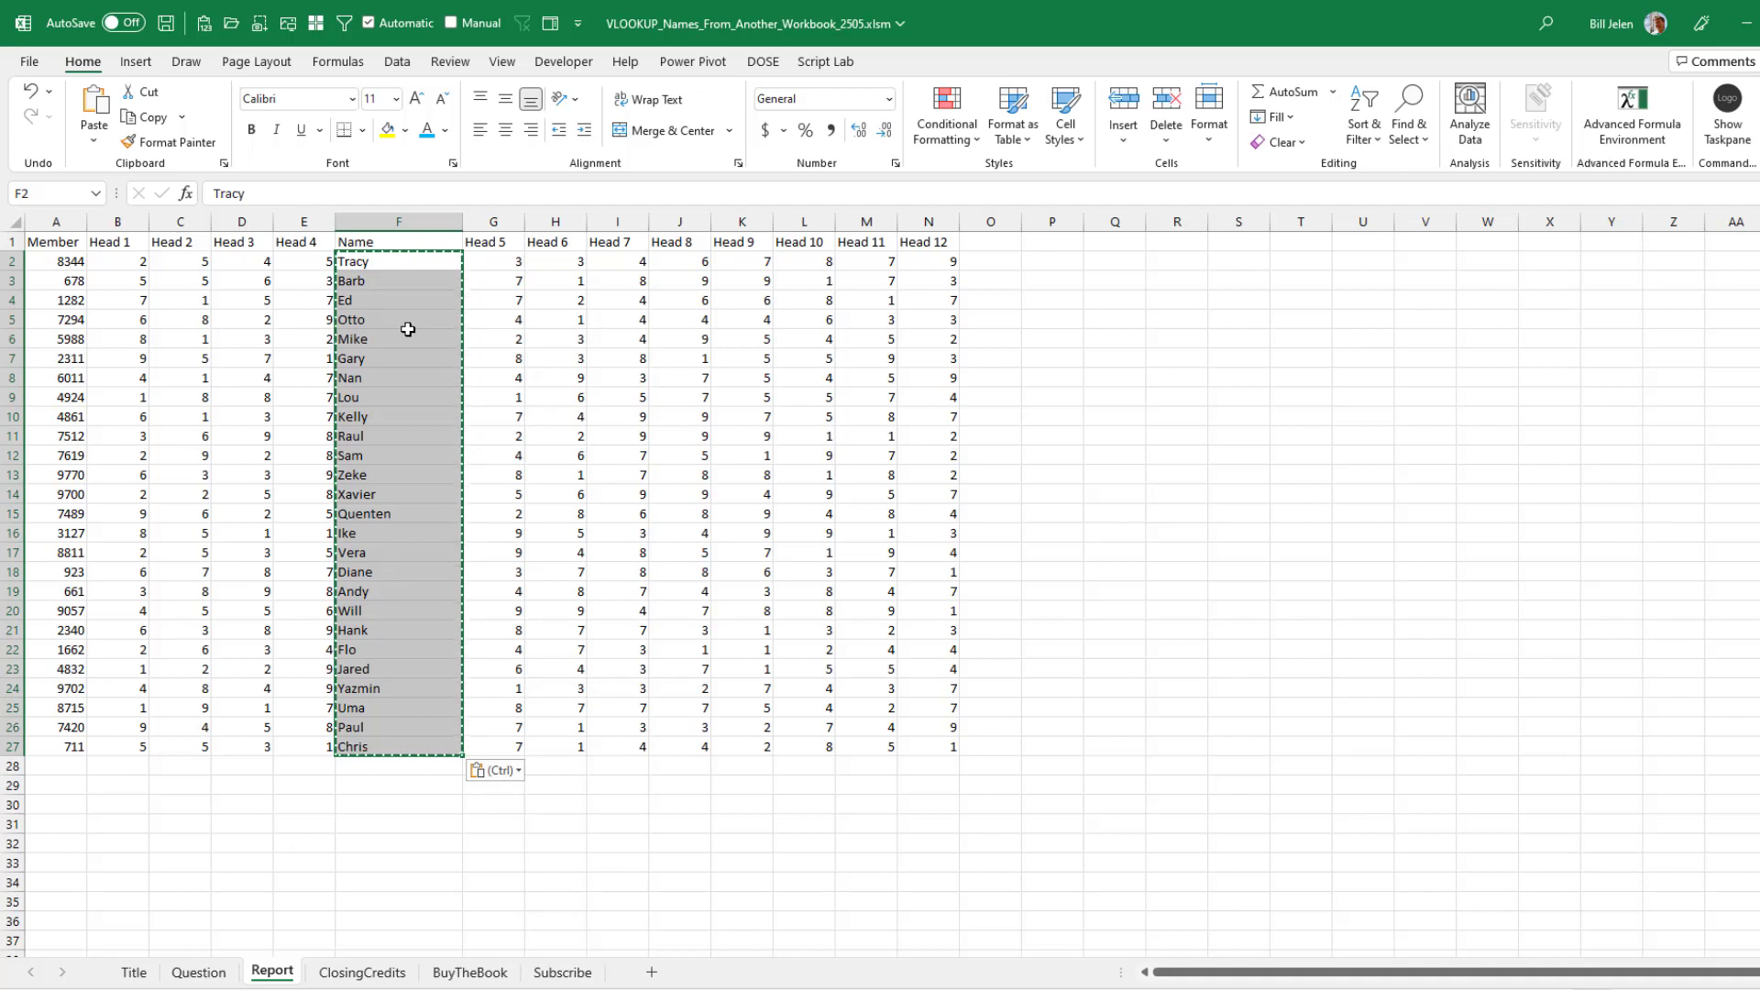
# Step: View the Question sheet, then the ClosingCredits sheet
pyautogui.click(198, 973)
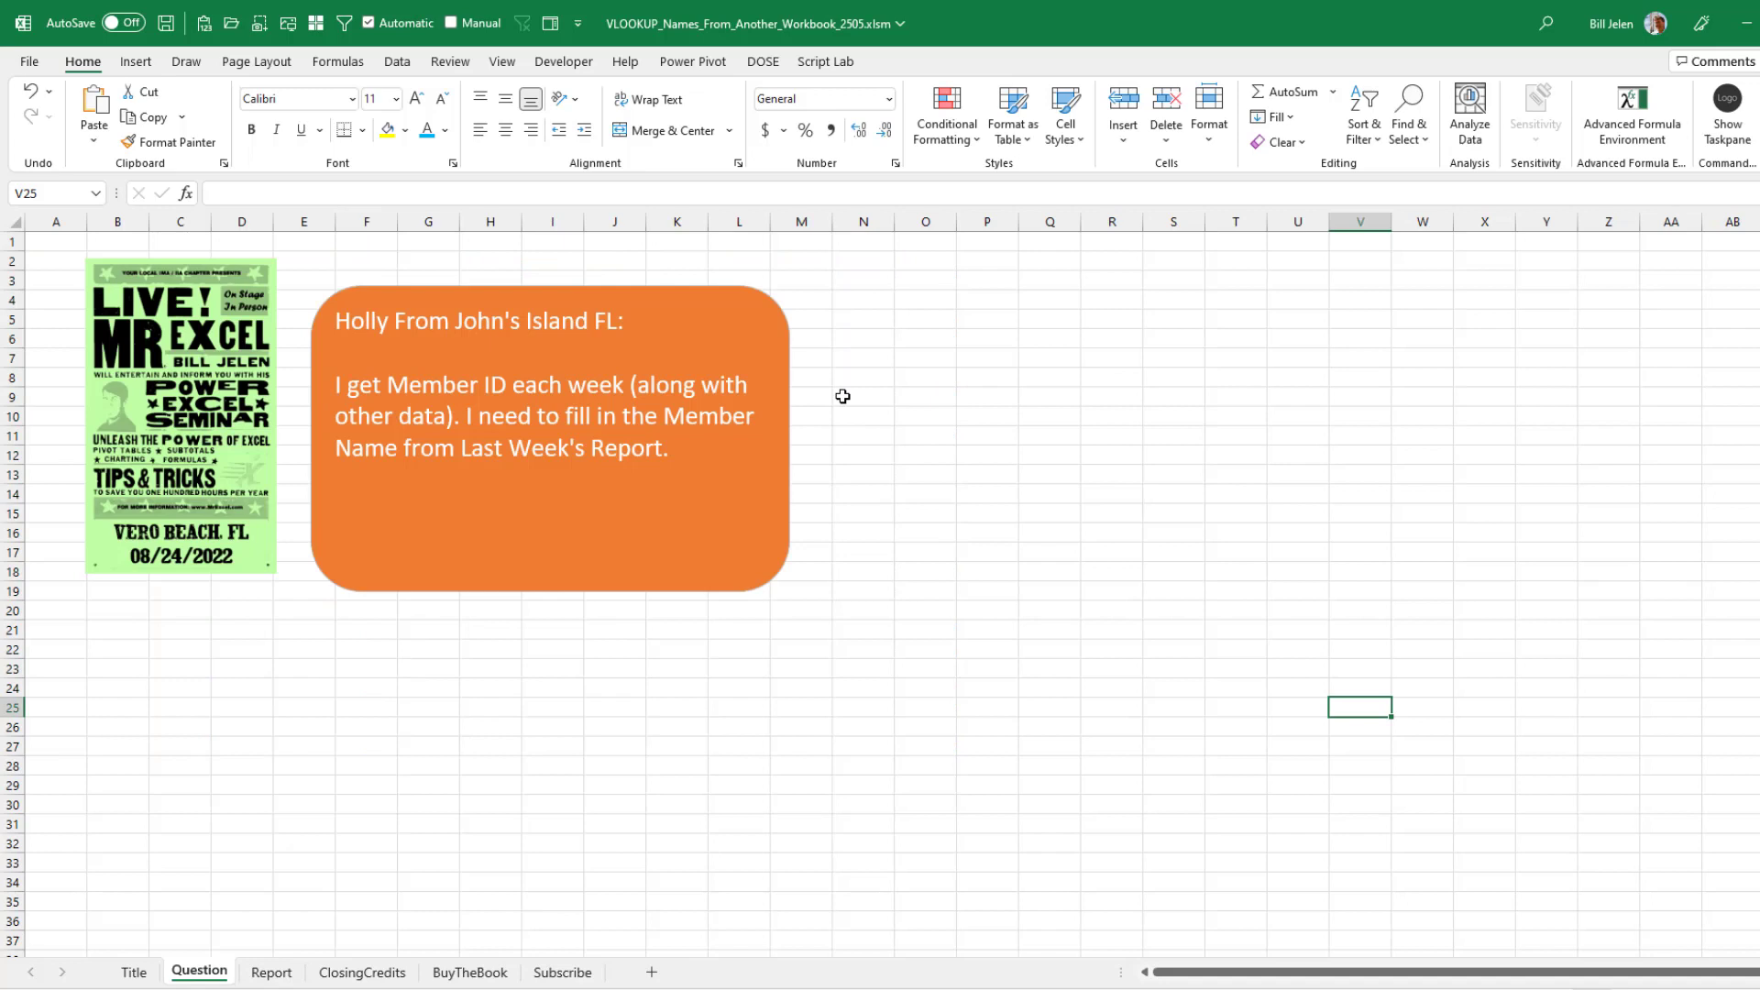
pyautogui.moveTo(728, 328)
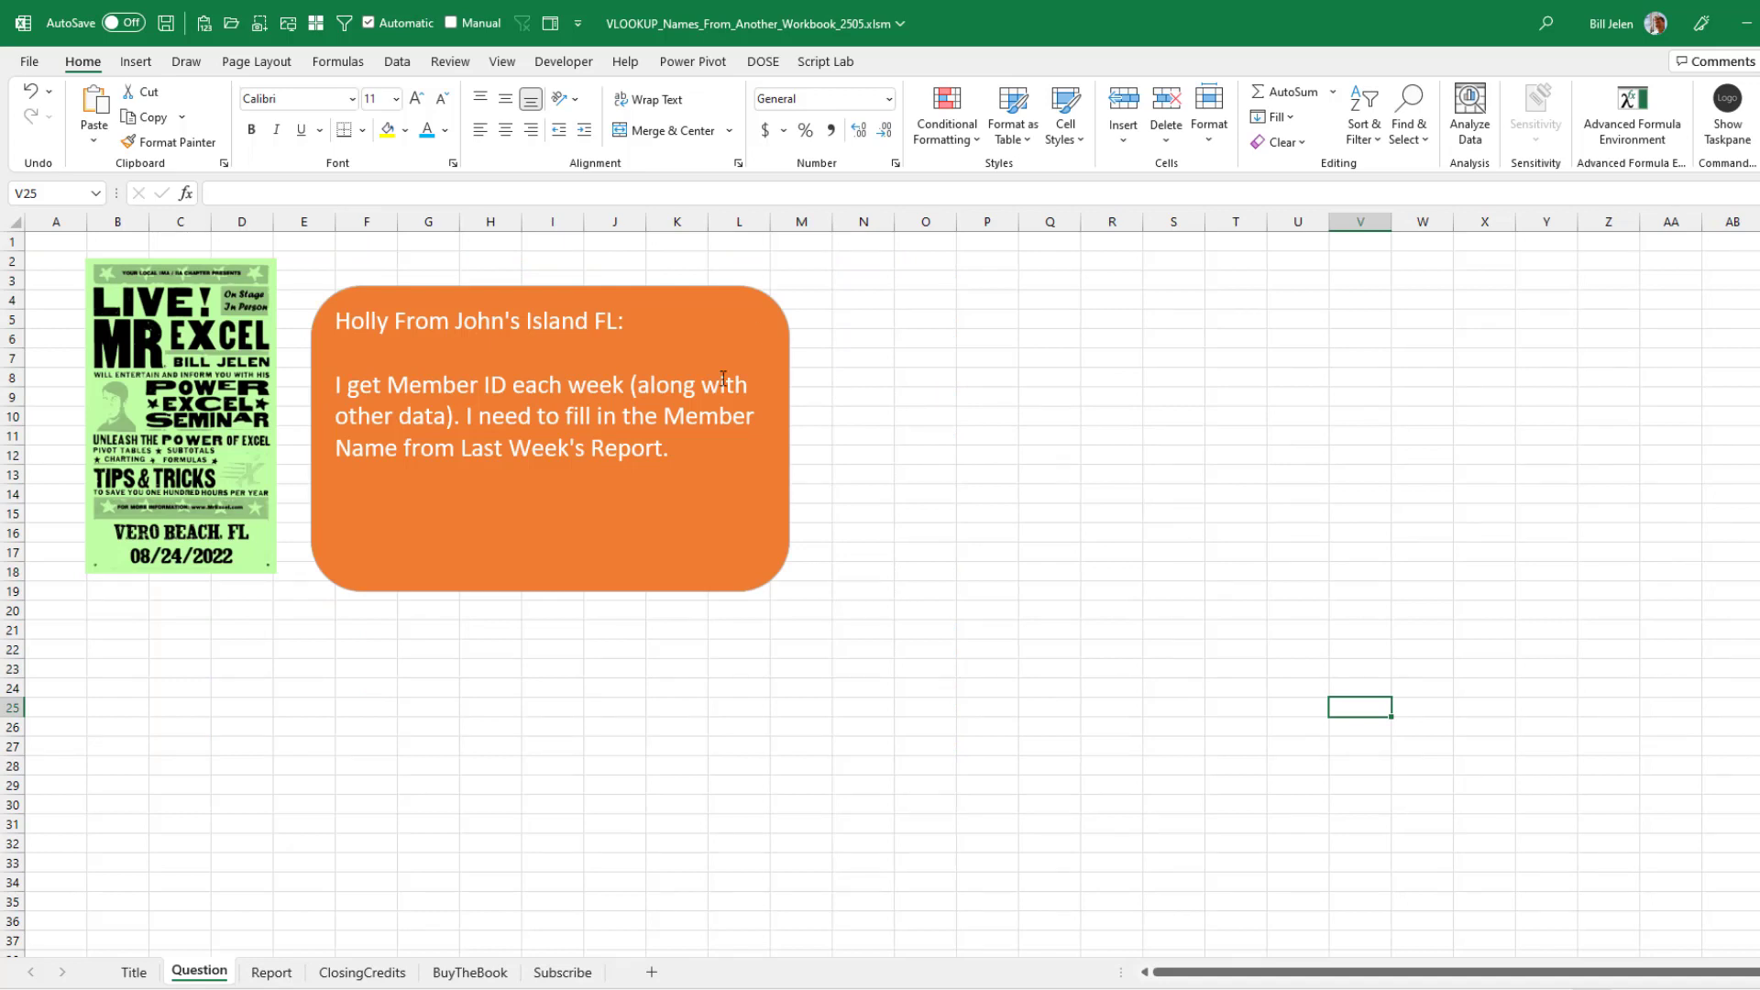
pyautogui.moveTo(297, 984)
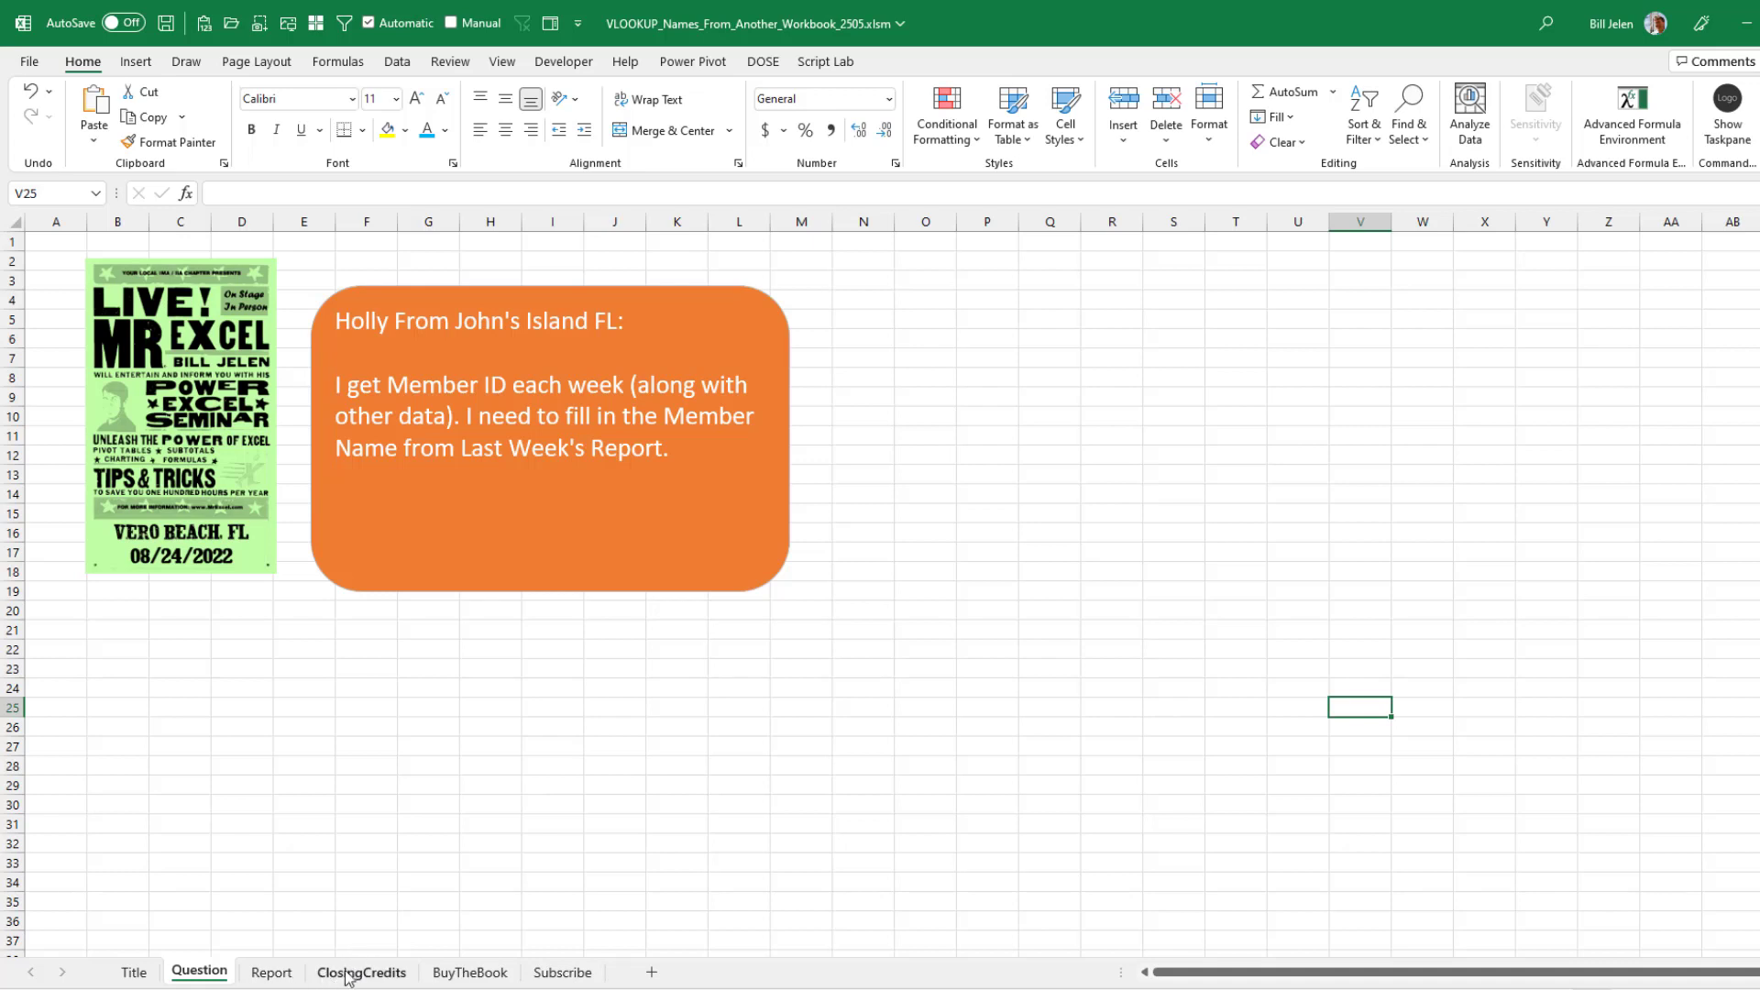
pyautogui.click(362, 973)
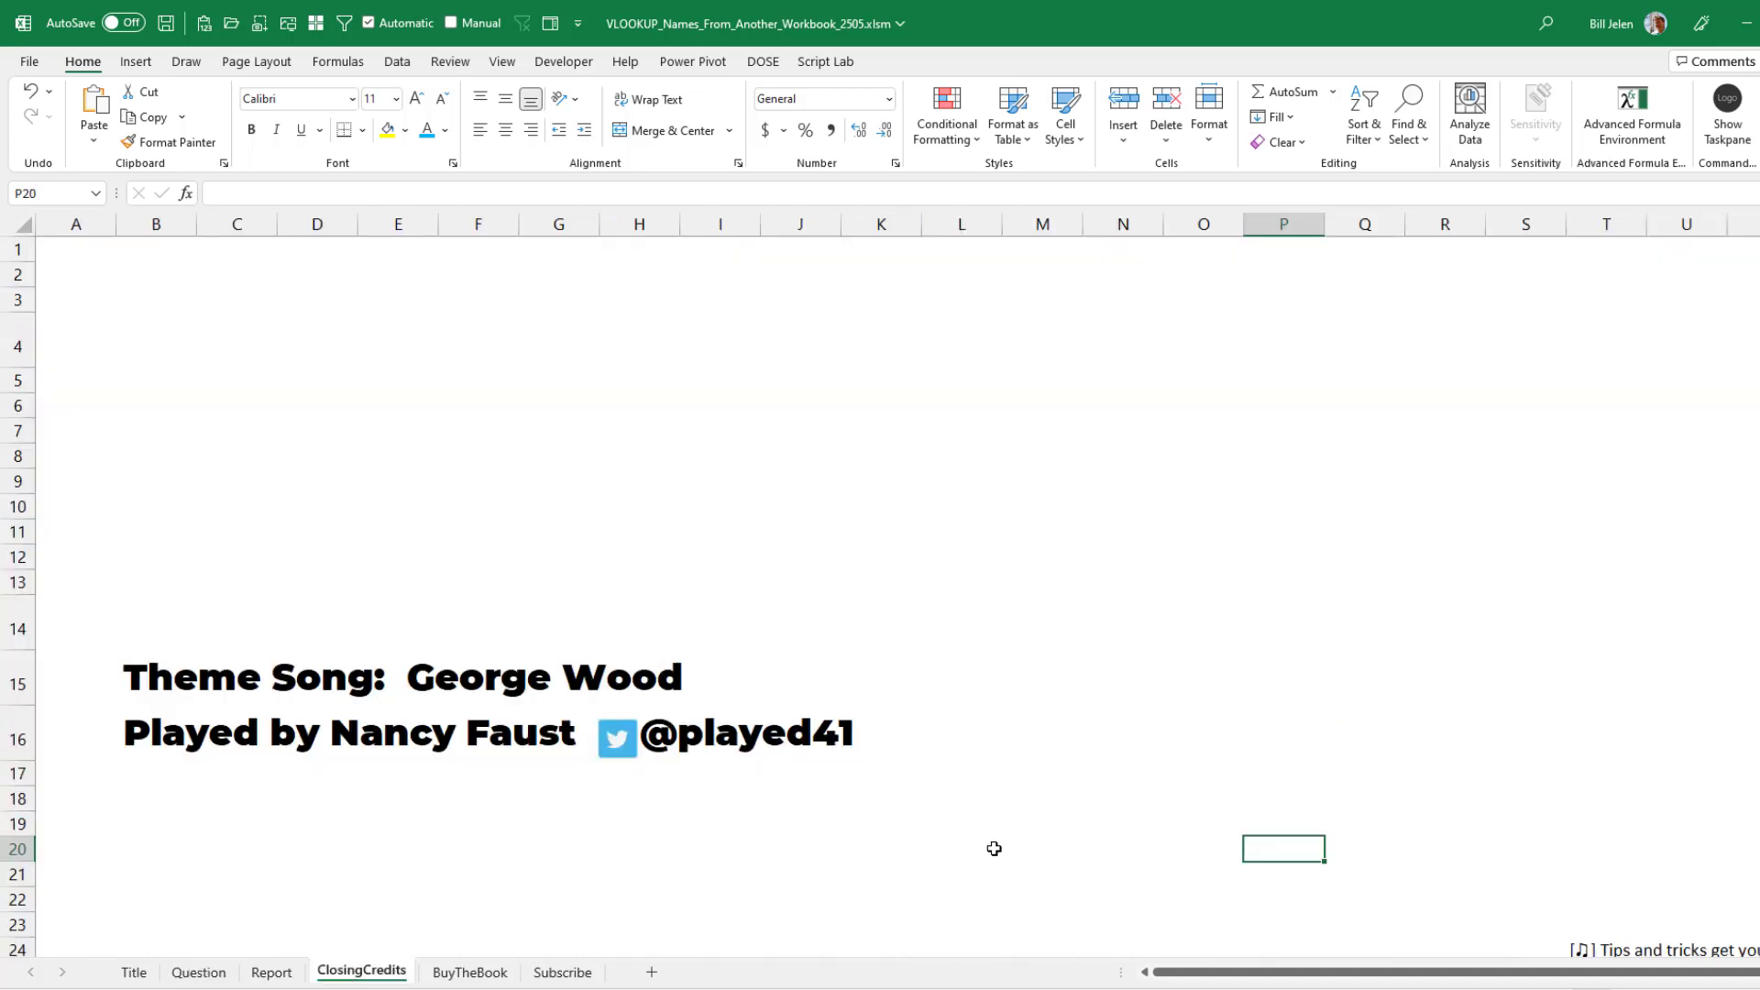